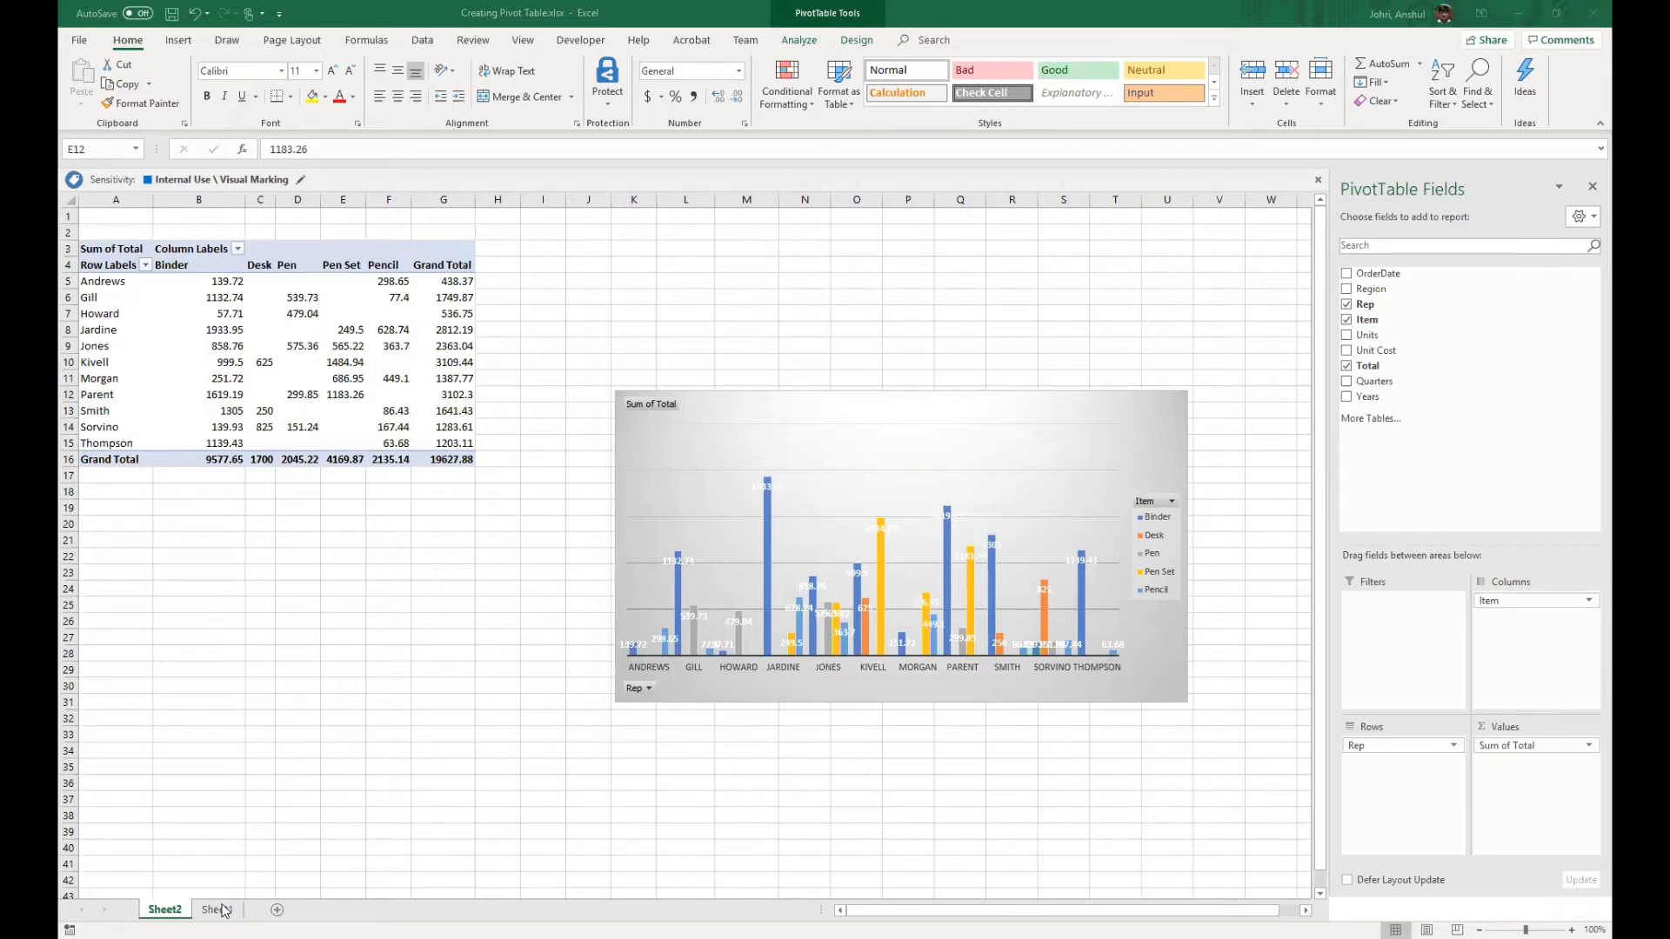
- Review the Sheet1 sales data and pivot Grand Total, then place Region above Rep in Rows
left_click(217, 910)
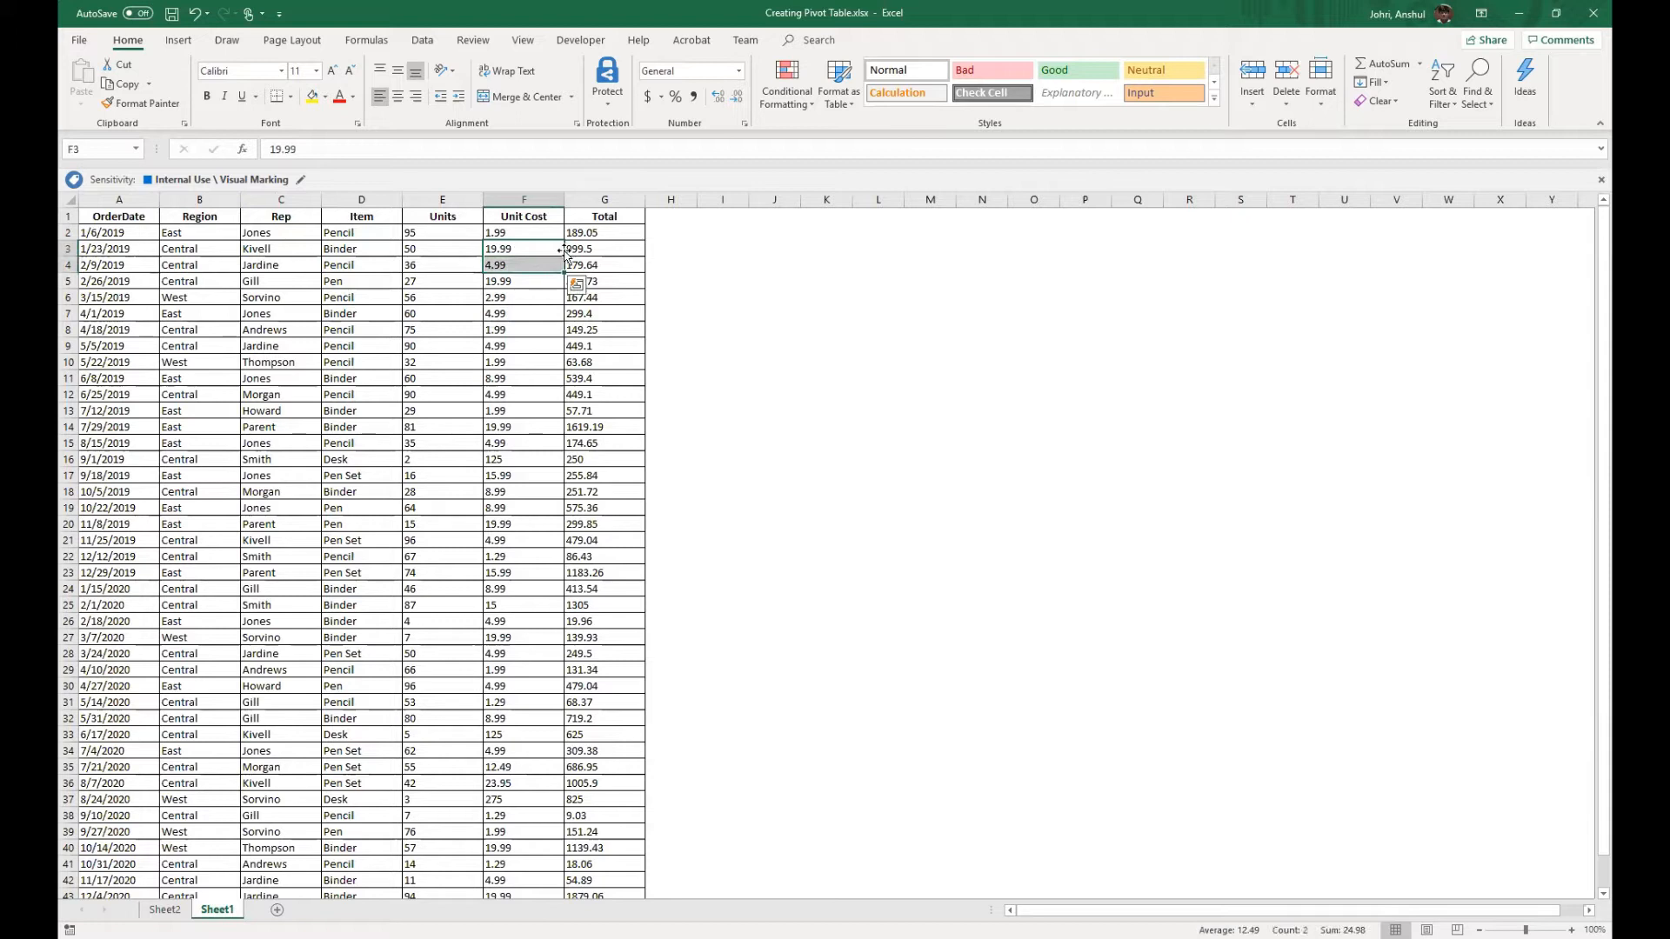
left_click(361, 490)
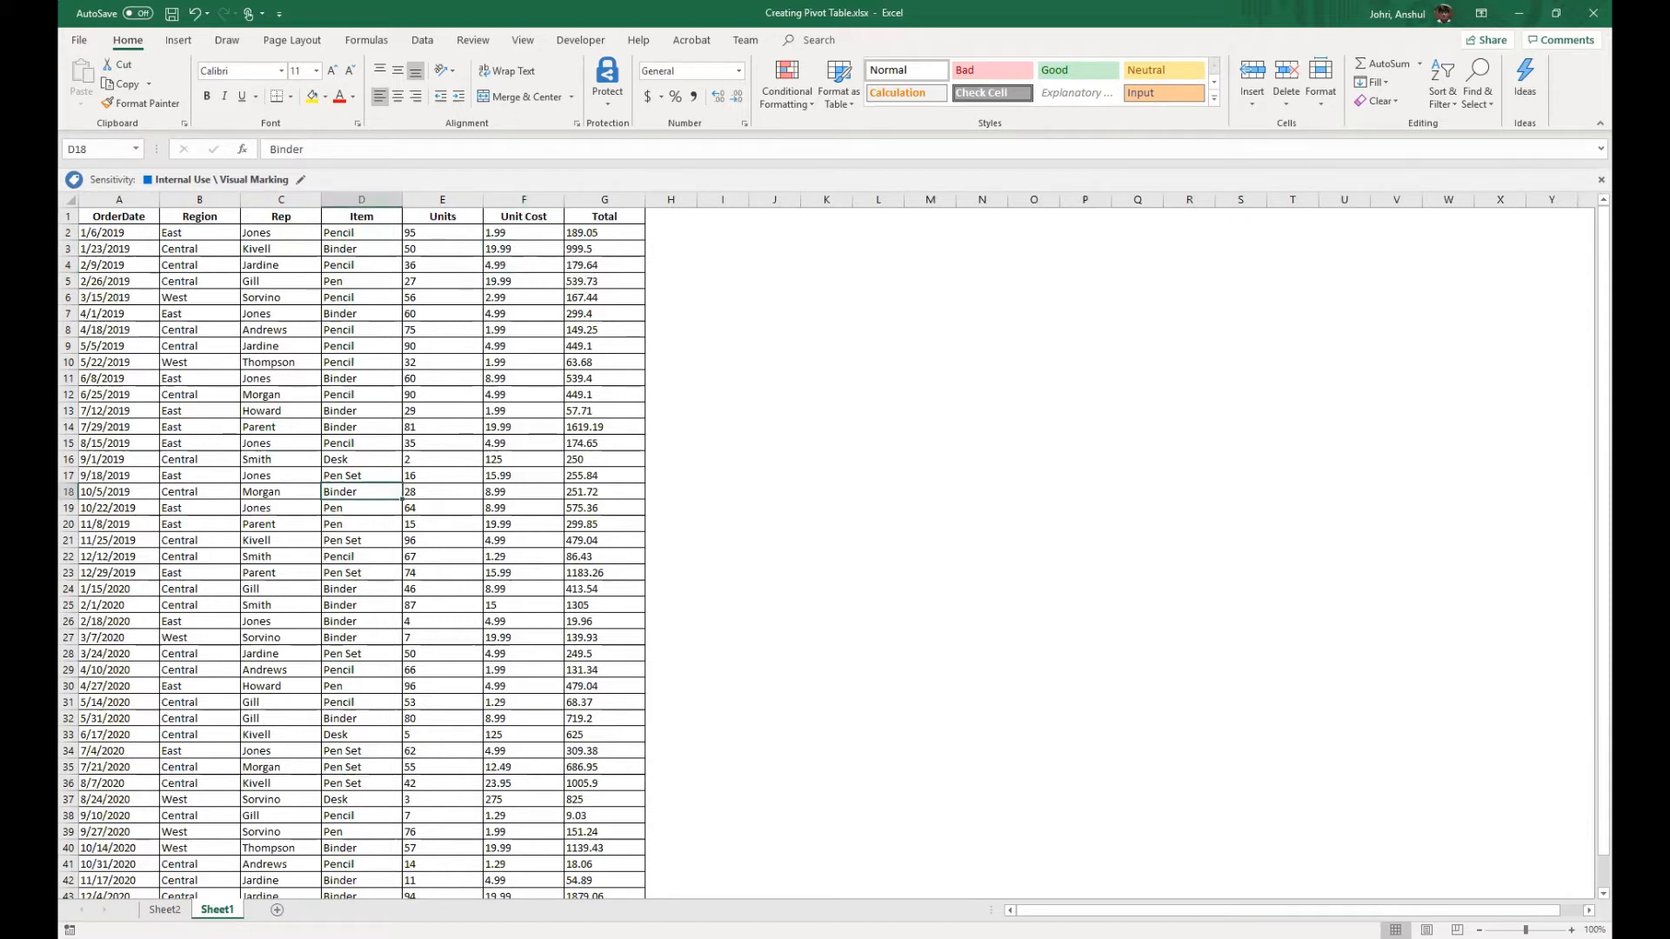
left_click(164, 910)
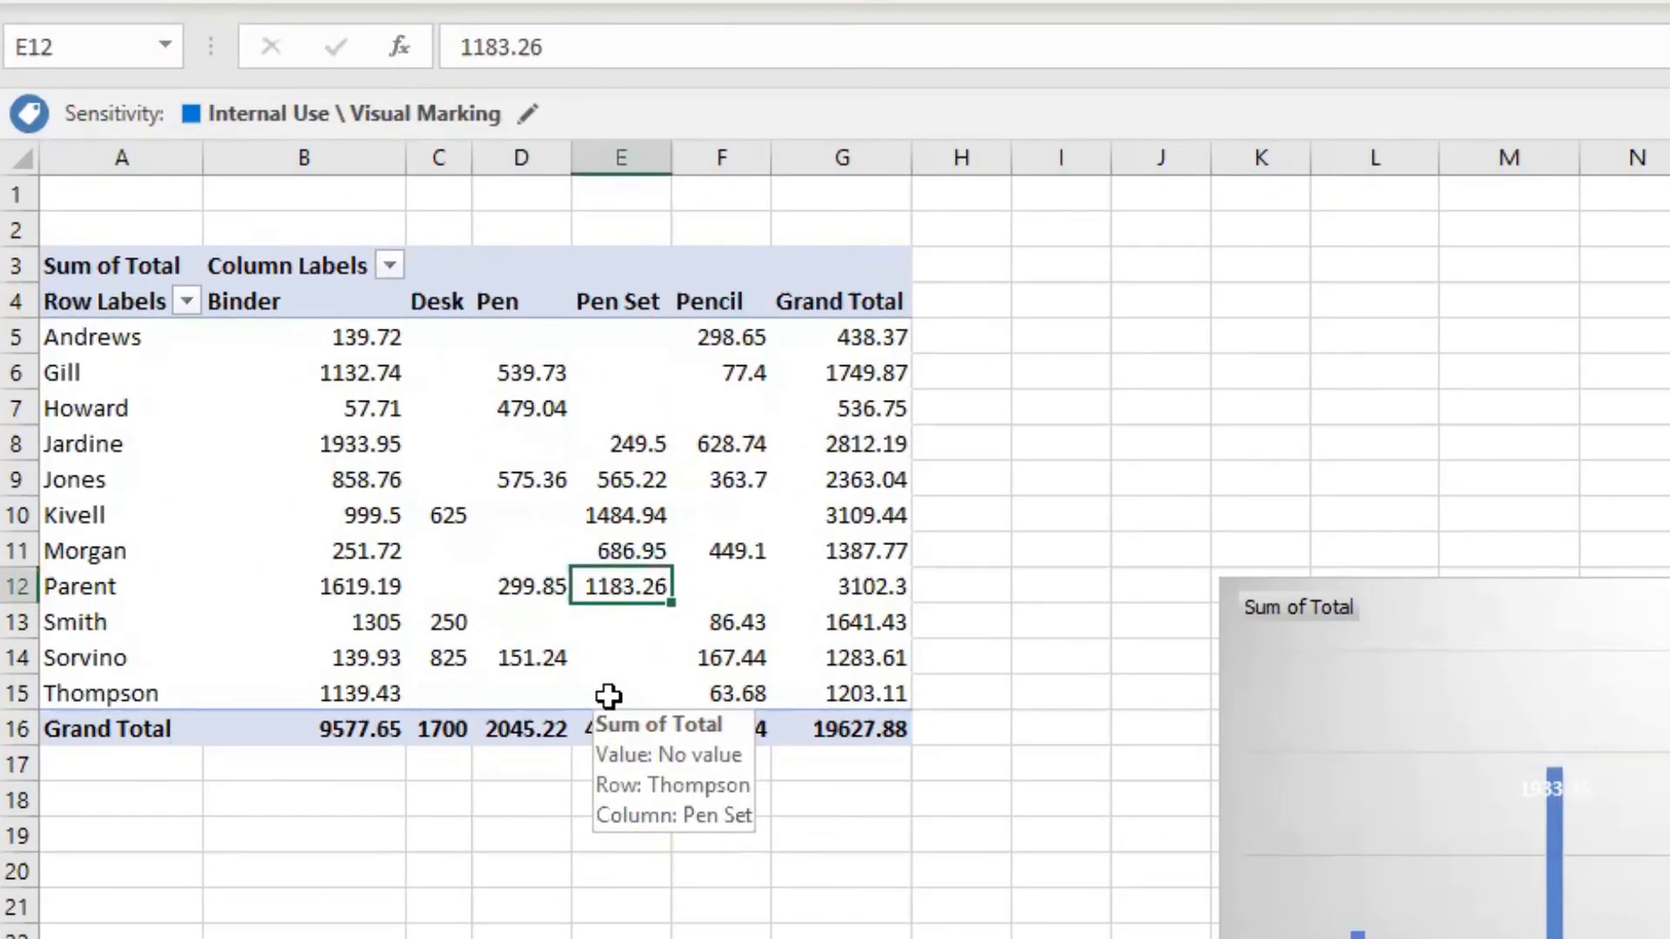
mouse_move(333, 303)
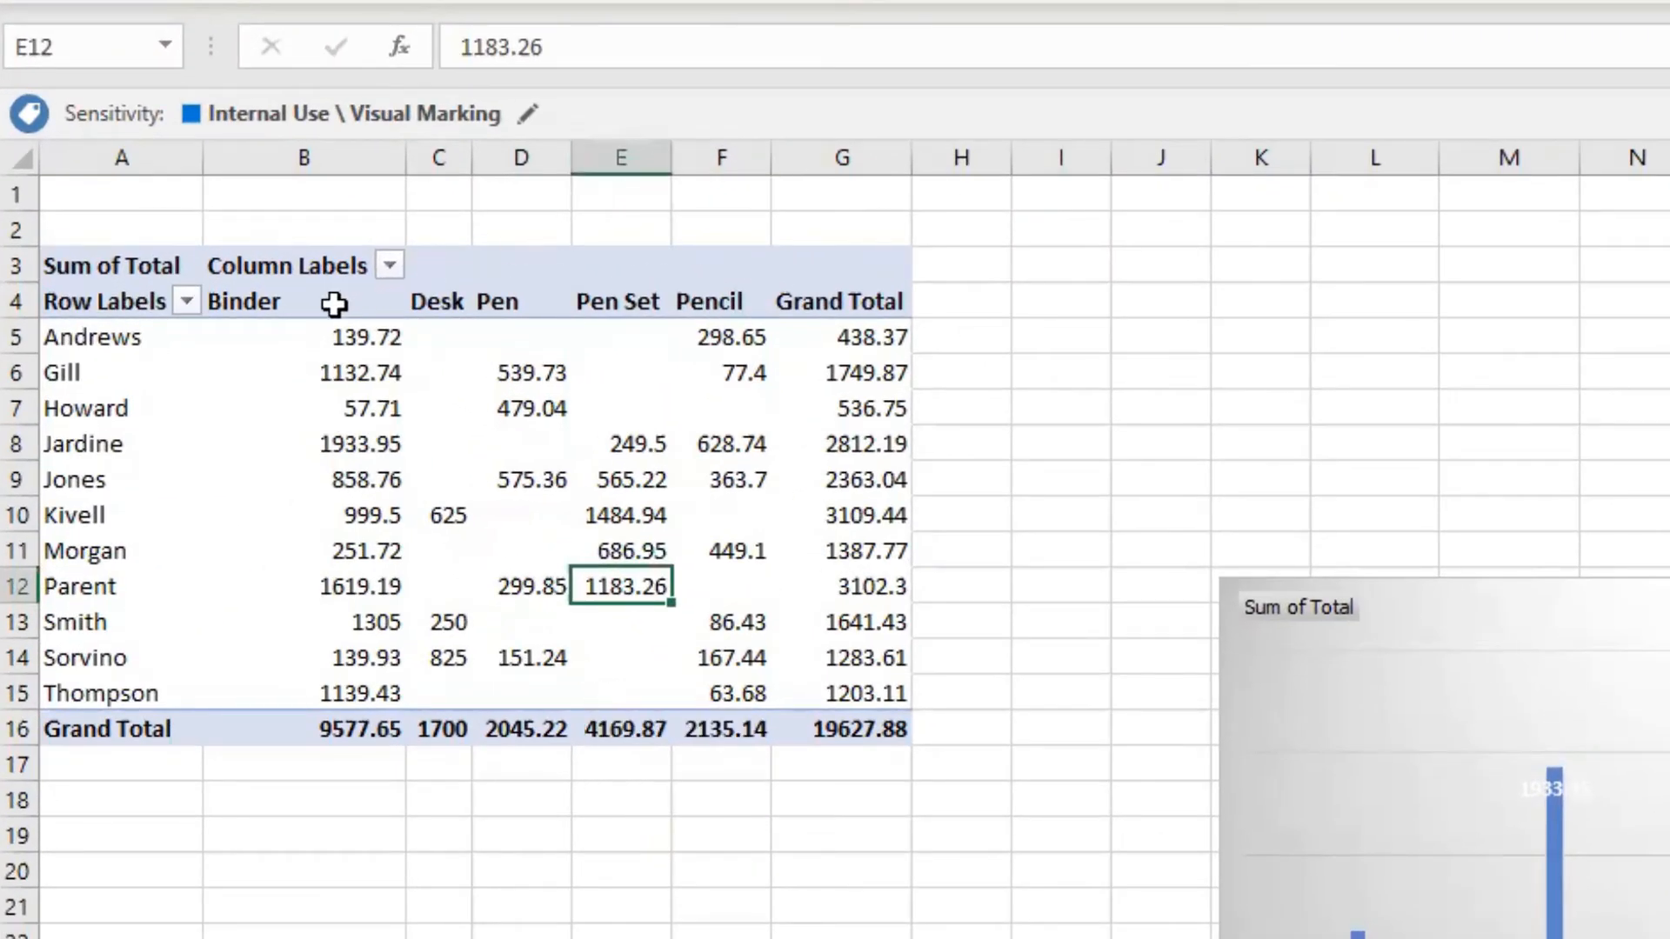
left_click(244, 301)
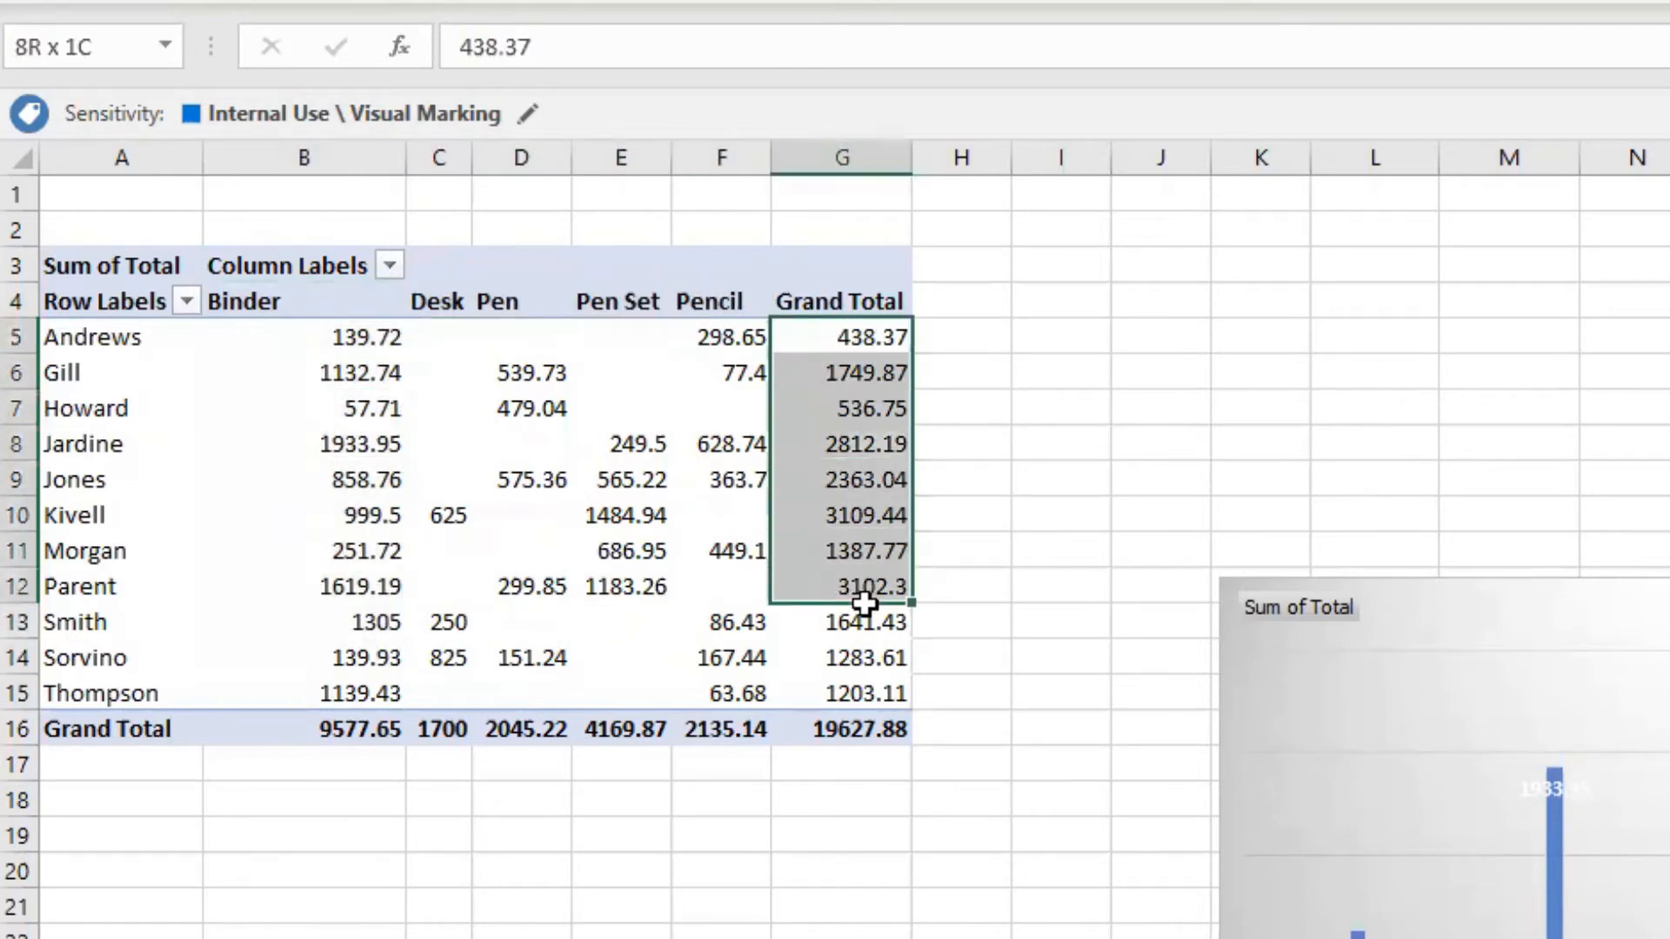
left_click(303, 729)
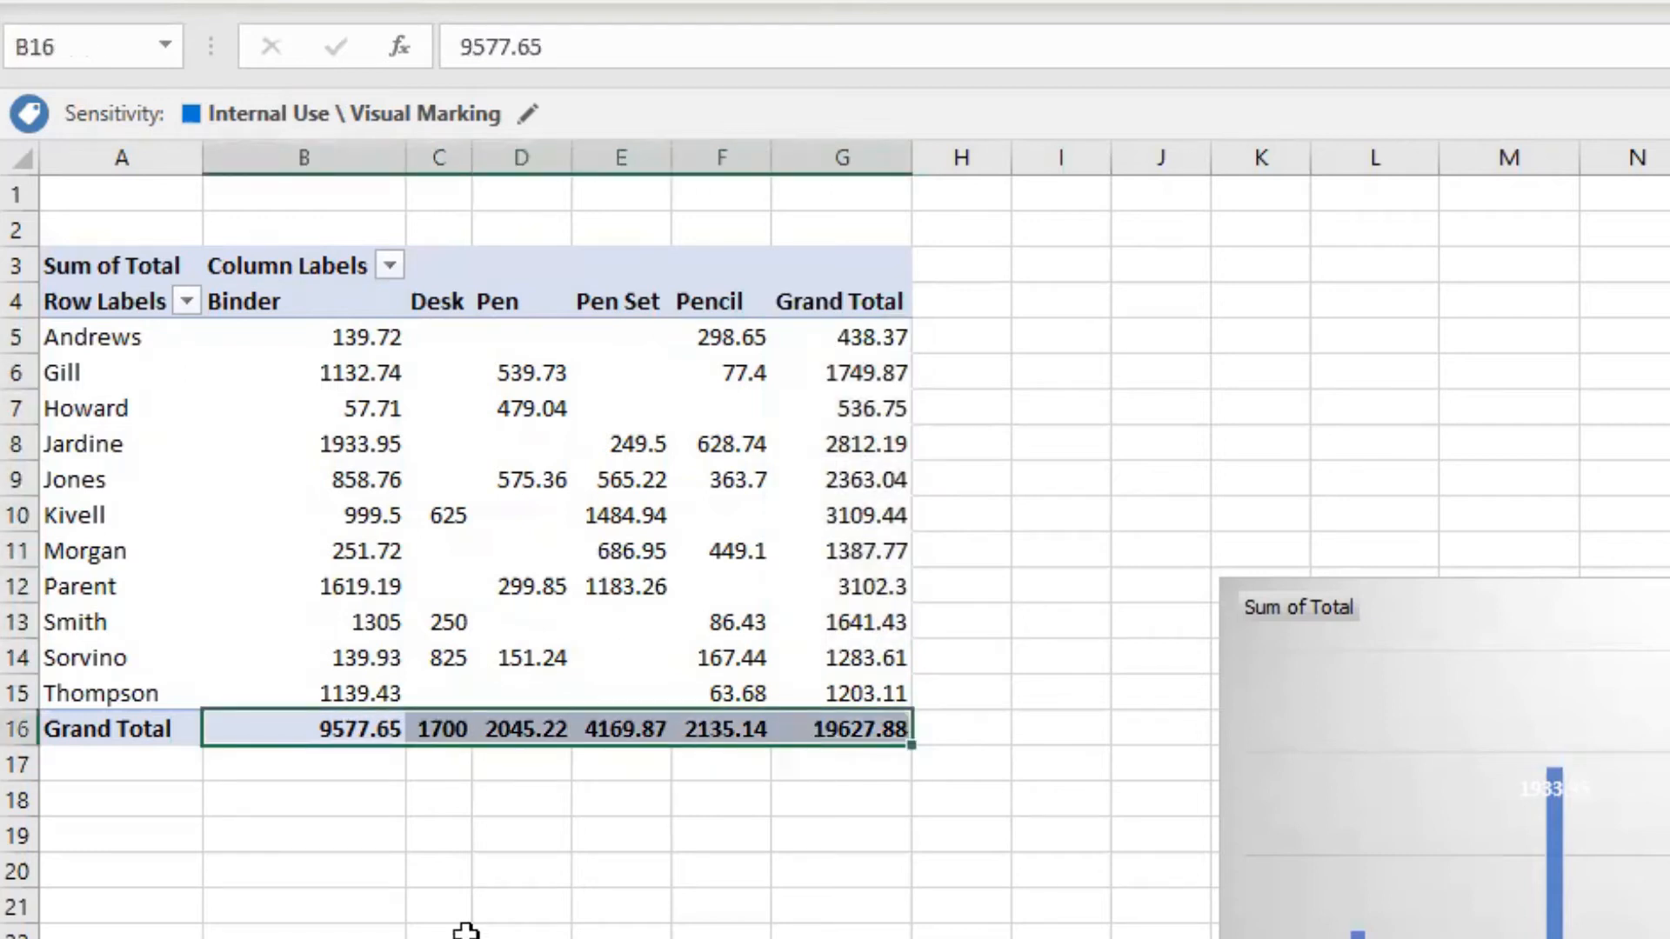
mouse_move(367, 729)
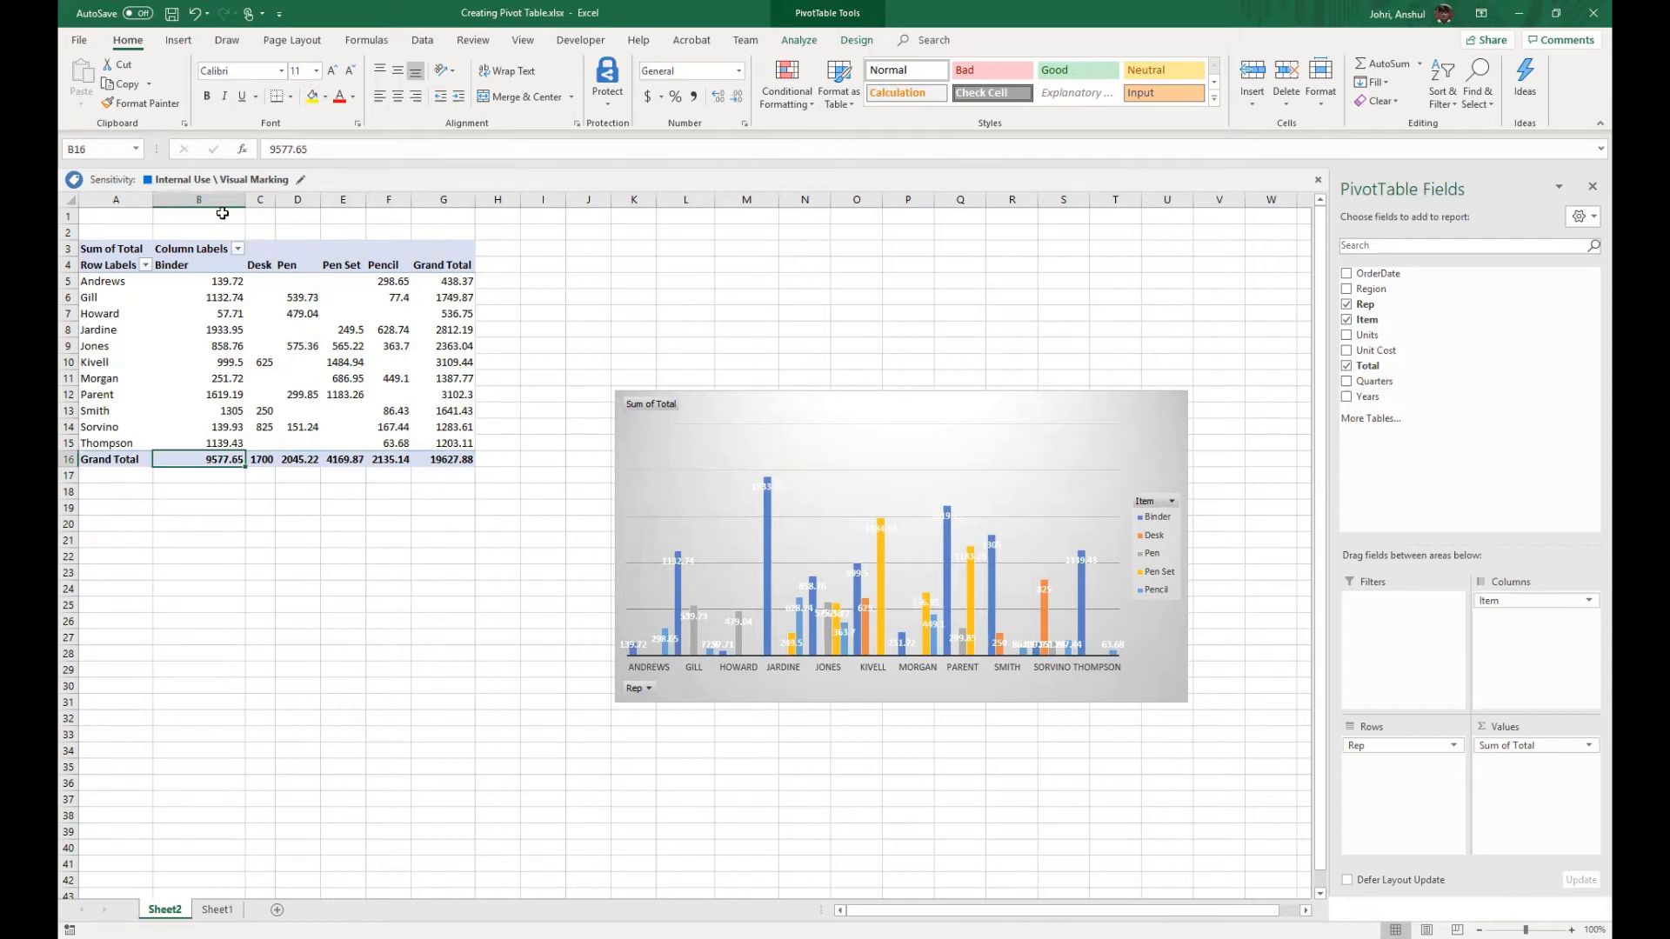
mouse_move(1396, 669)
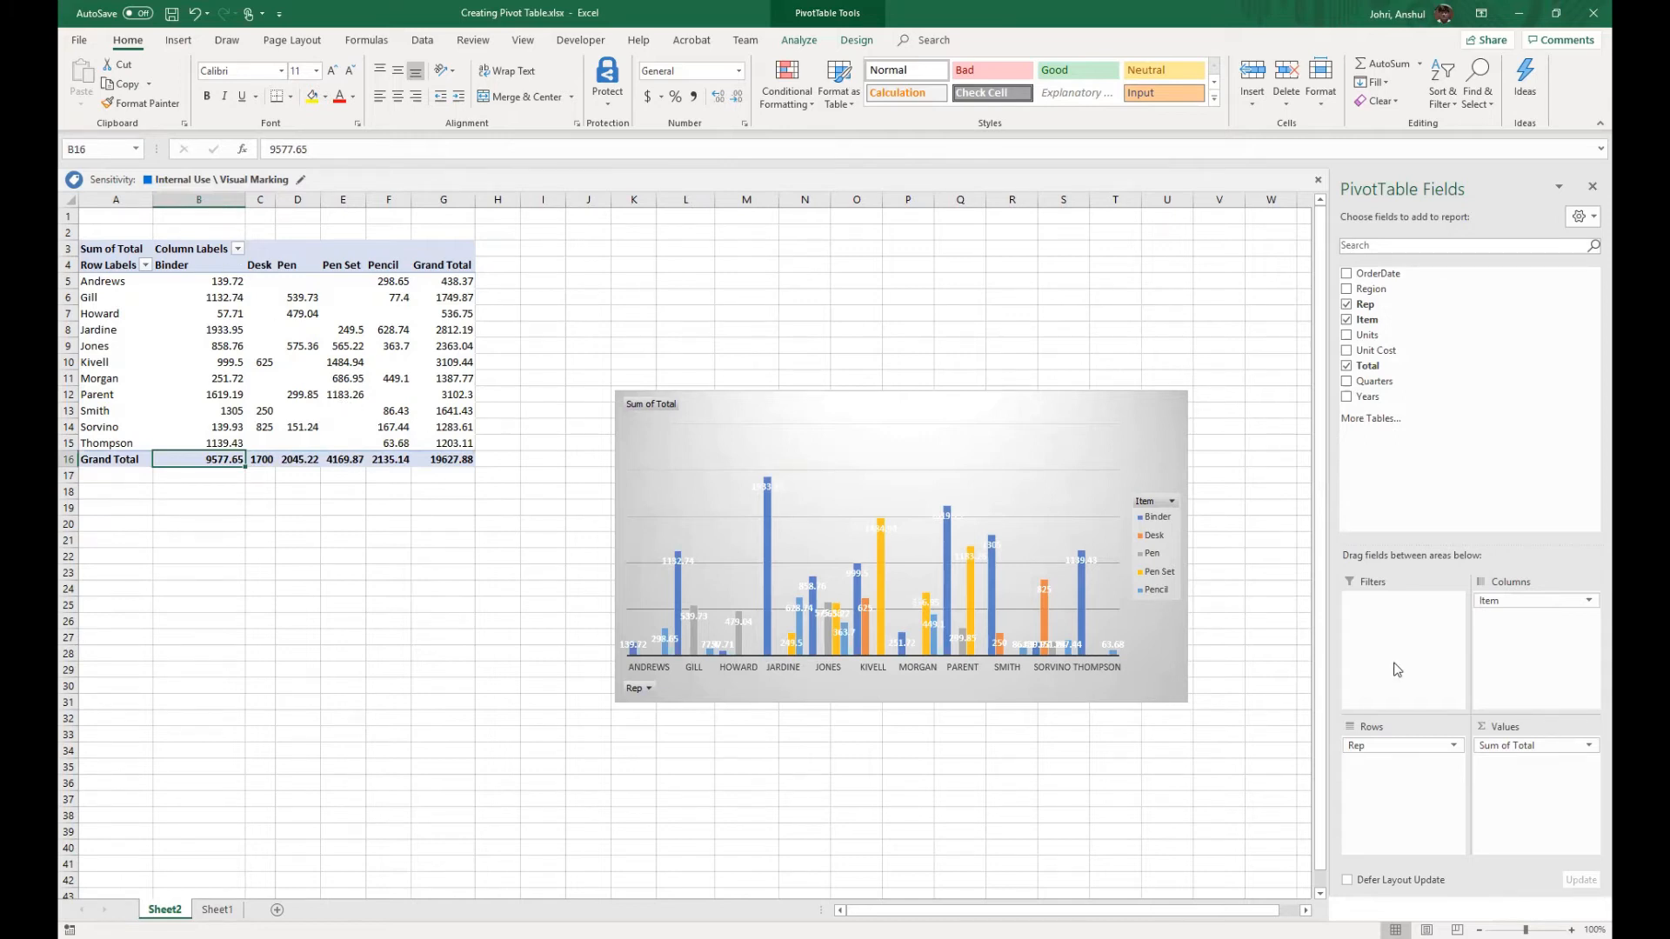
mouse_move(1444, 717)
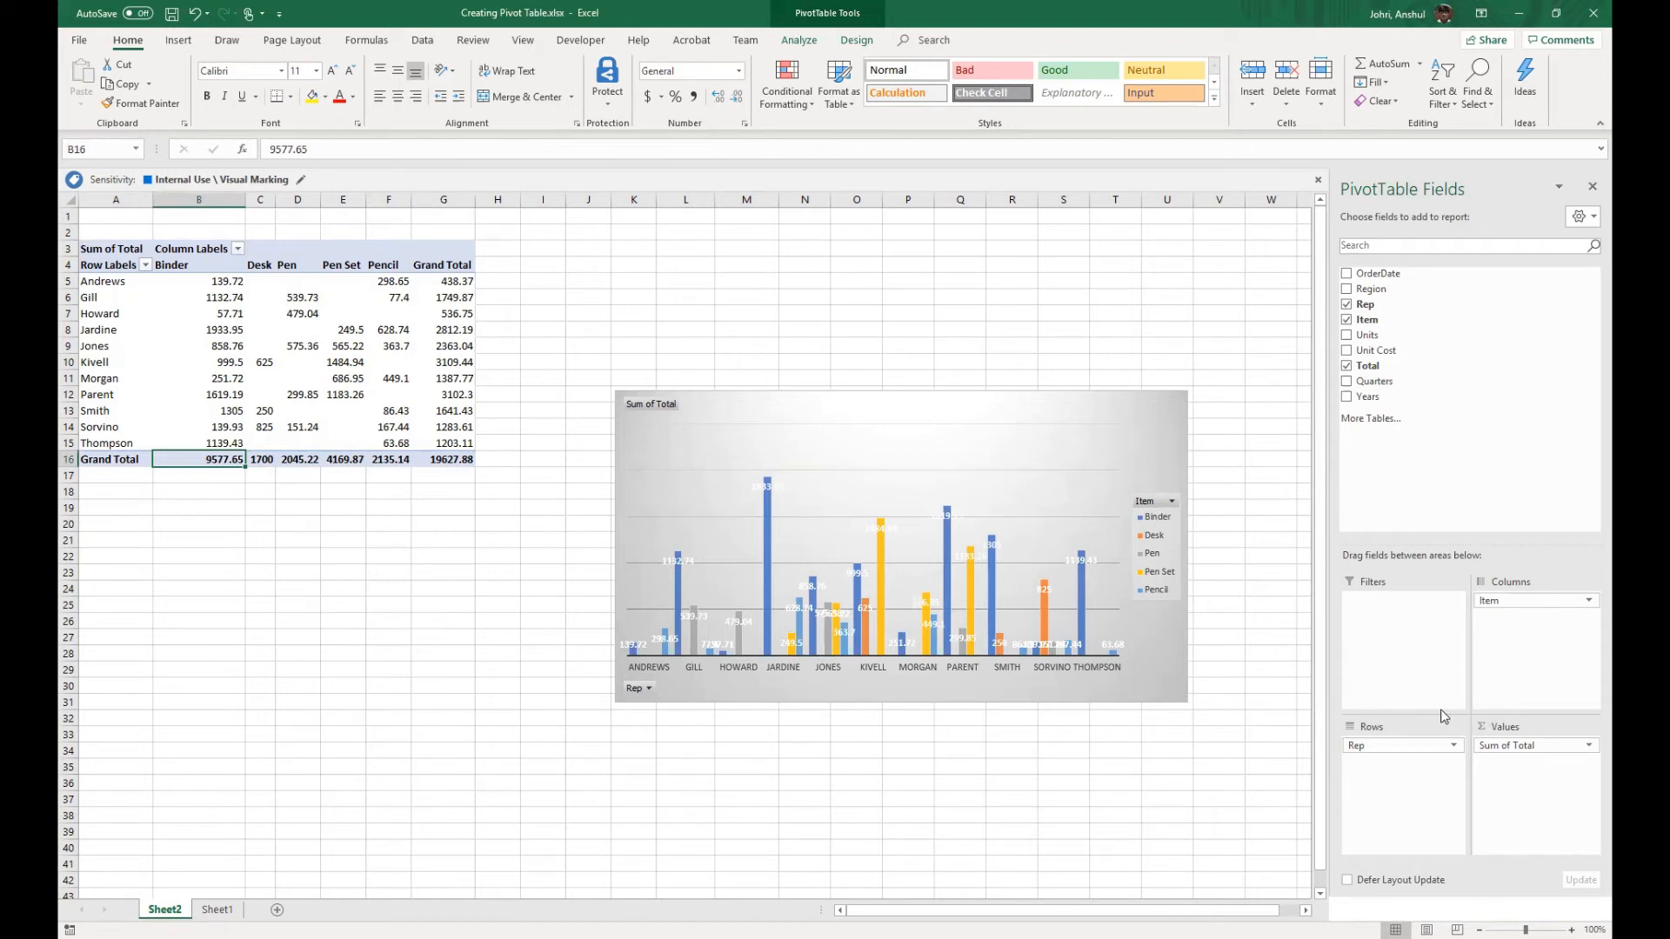
mouse_move(1408, 801)
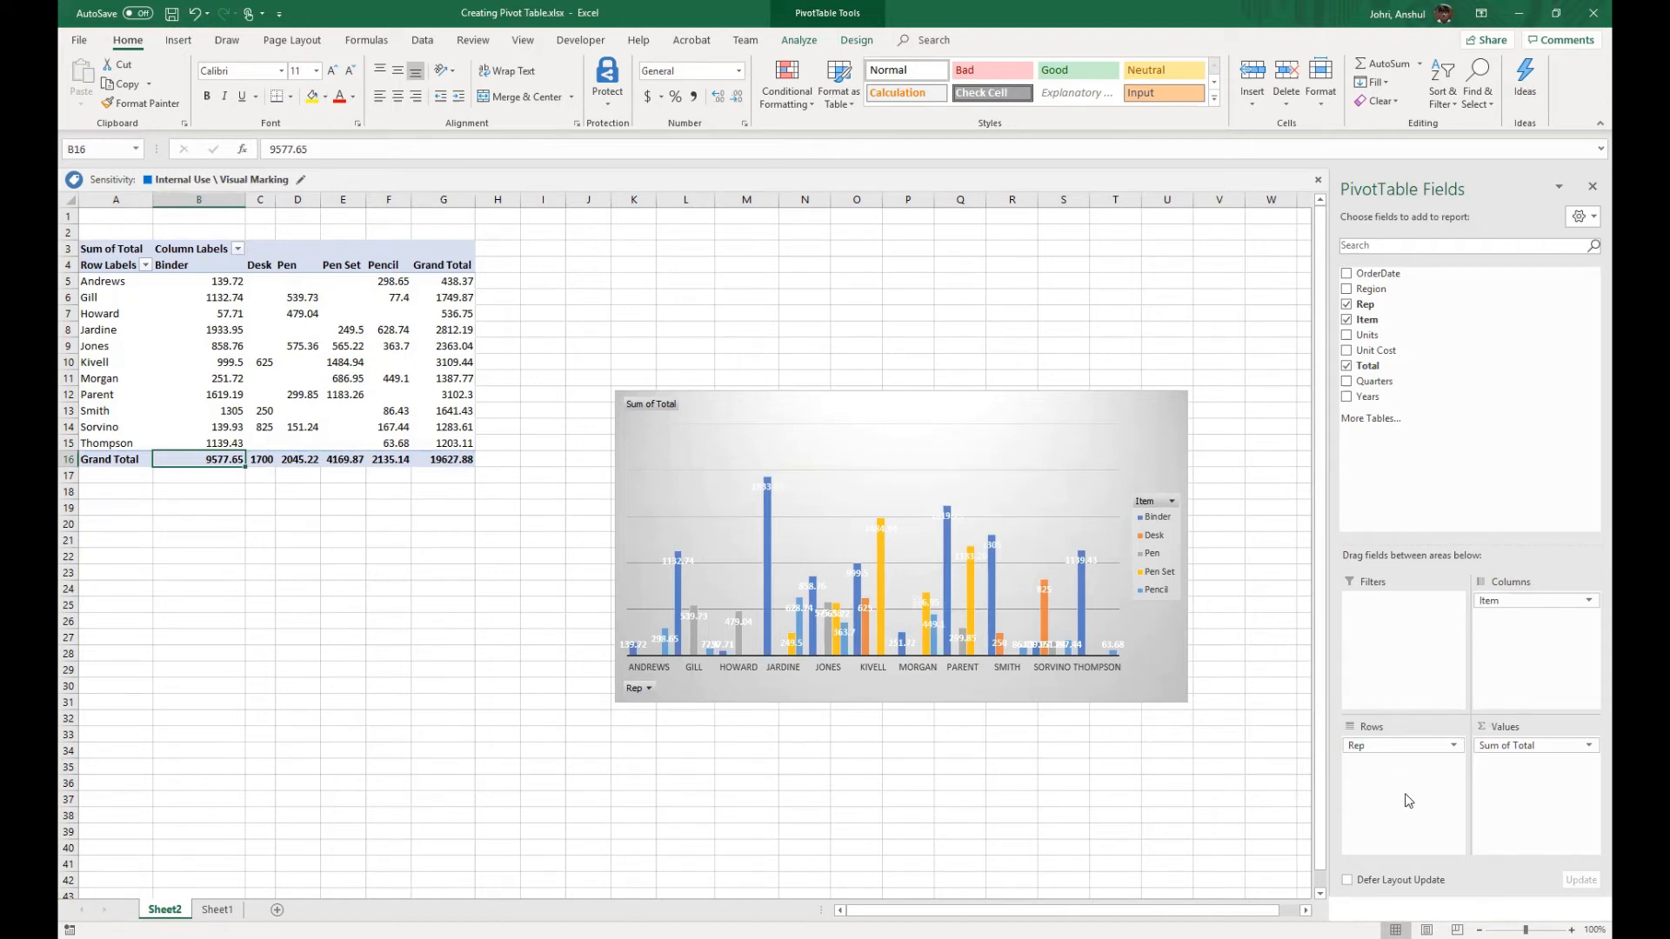
mouse_move(1417, 305)
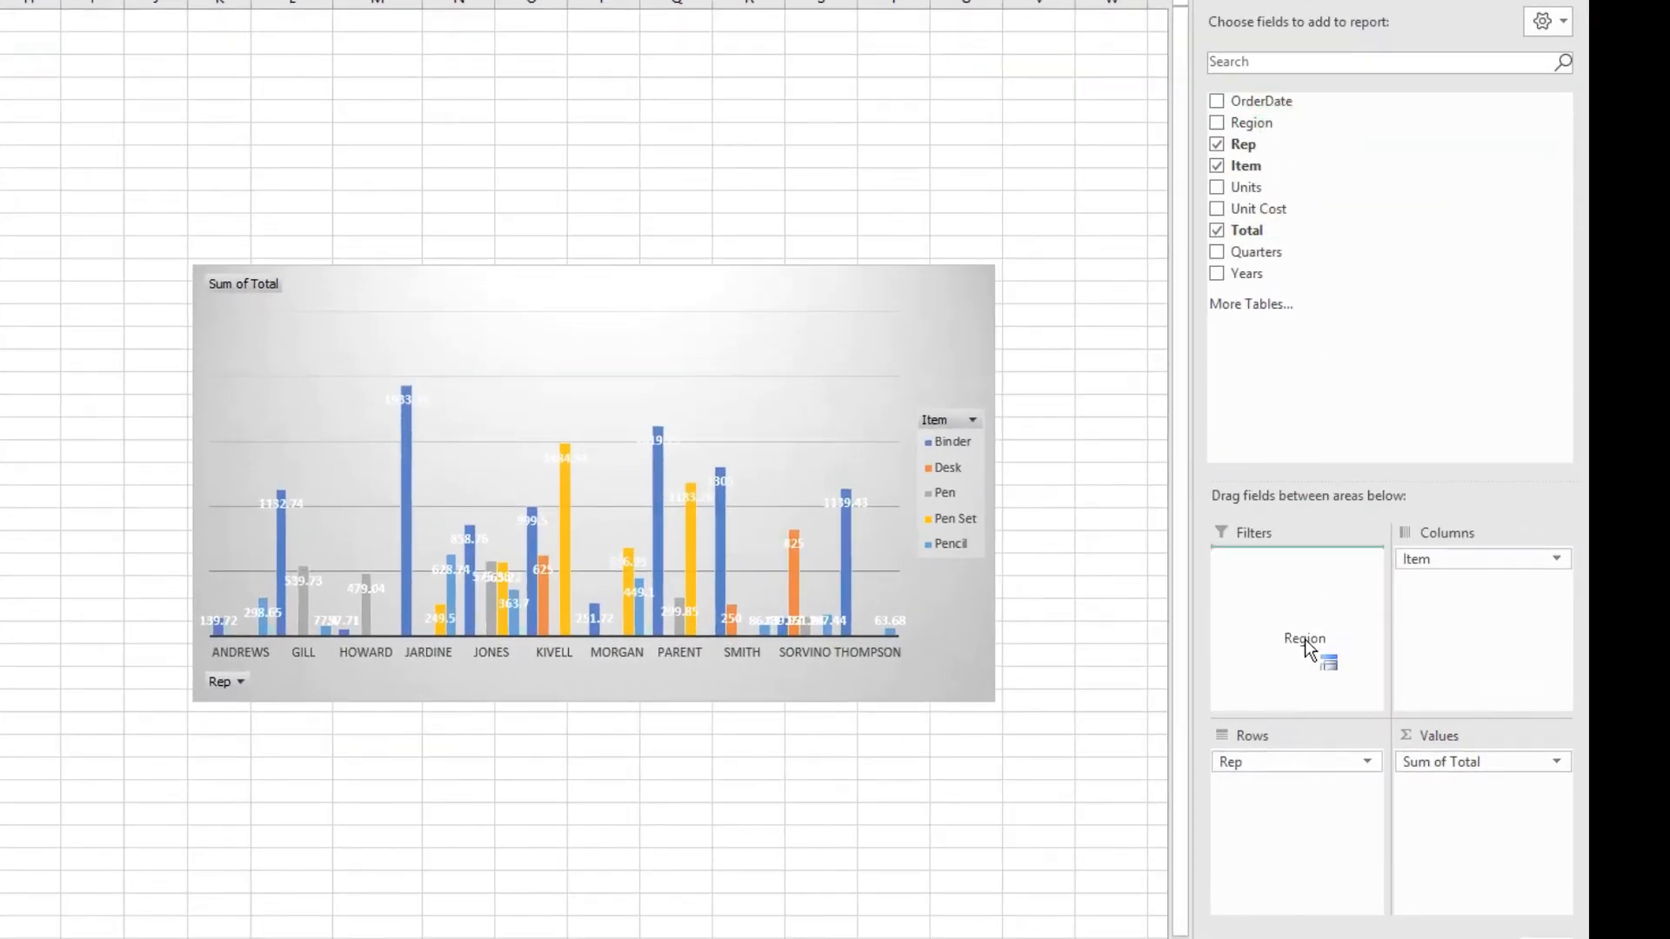
left_click_drag(1304, 637, 1280, 751)
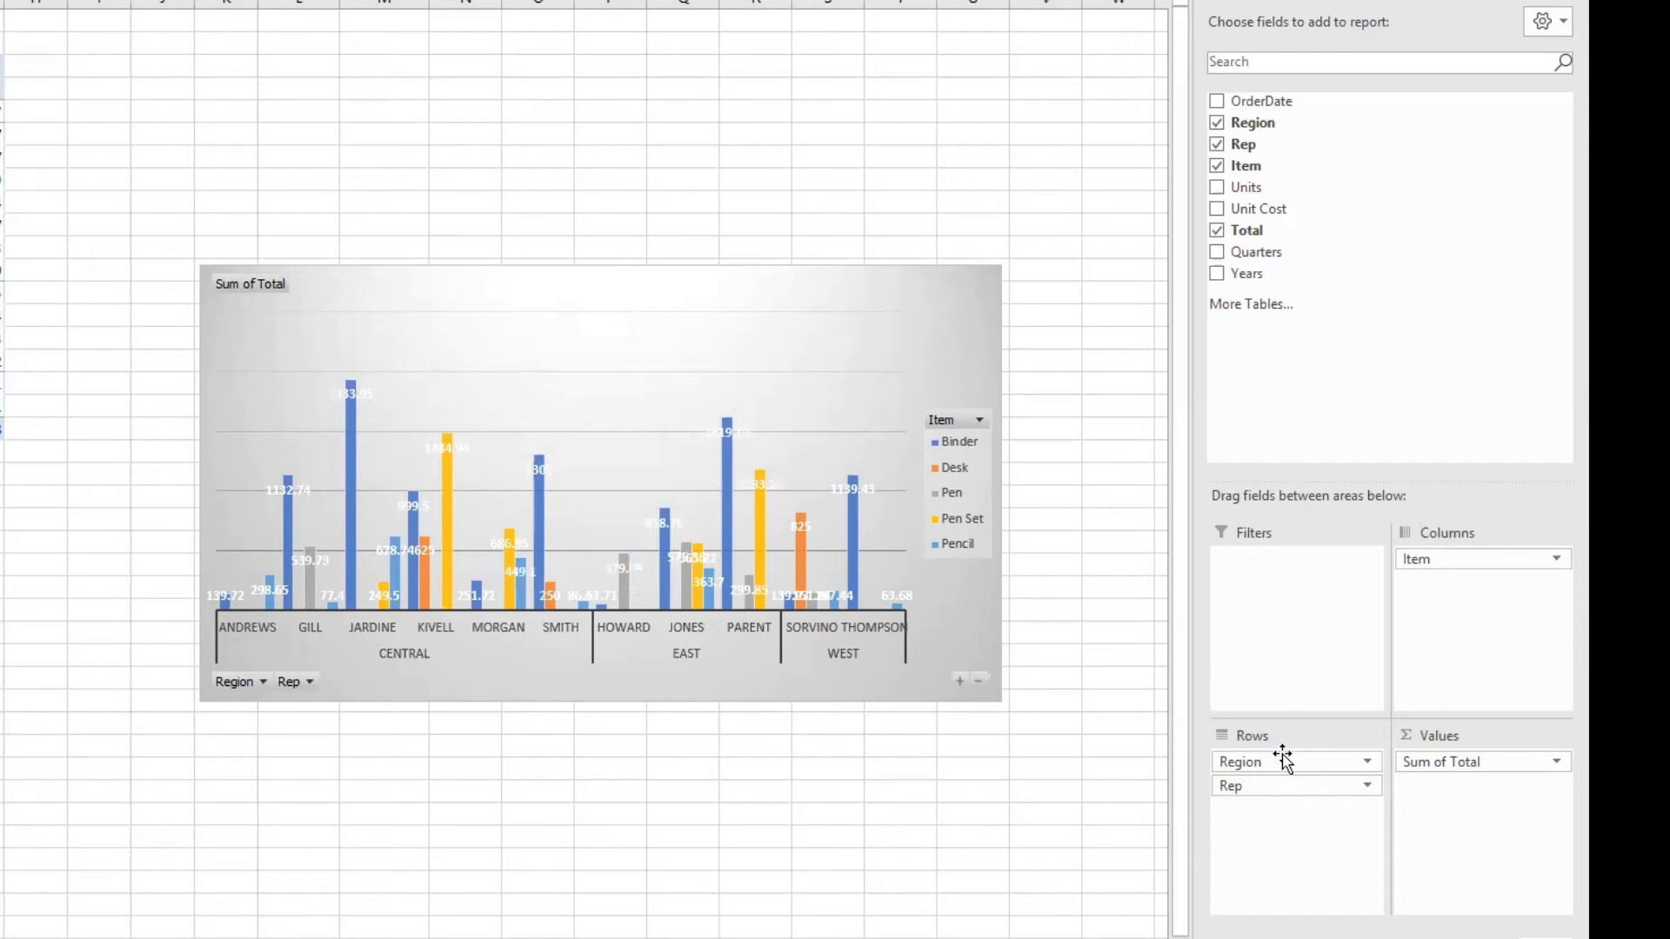
mouse_move(1255, 760)
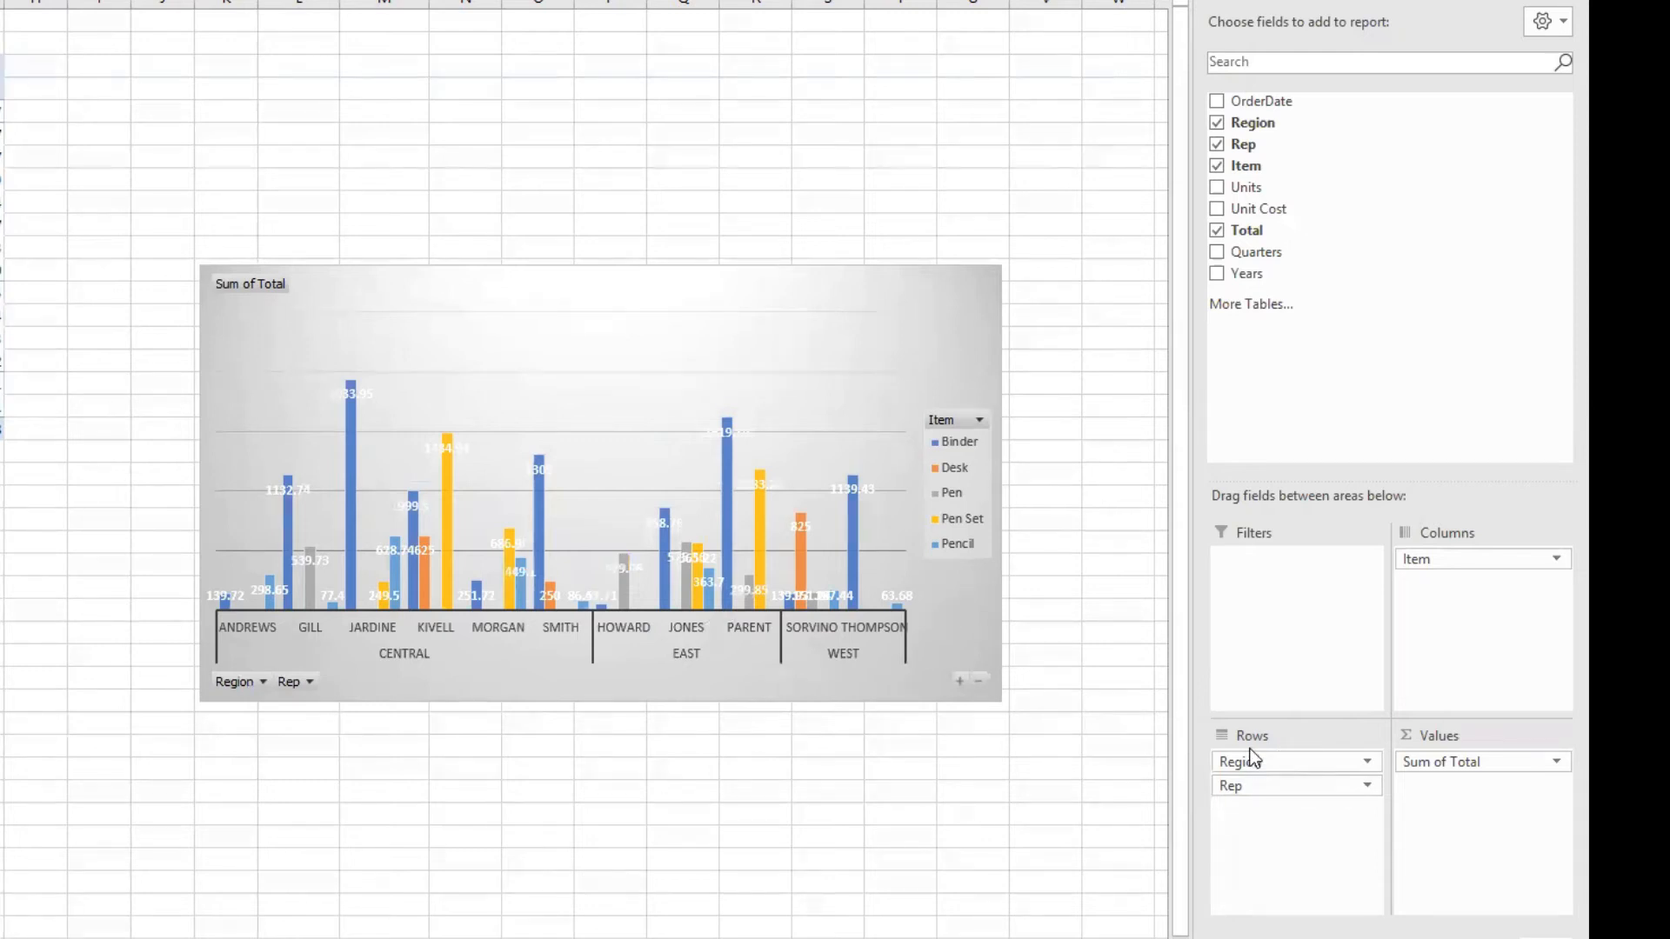
mouse_move(1232, 755)
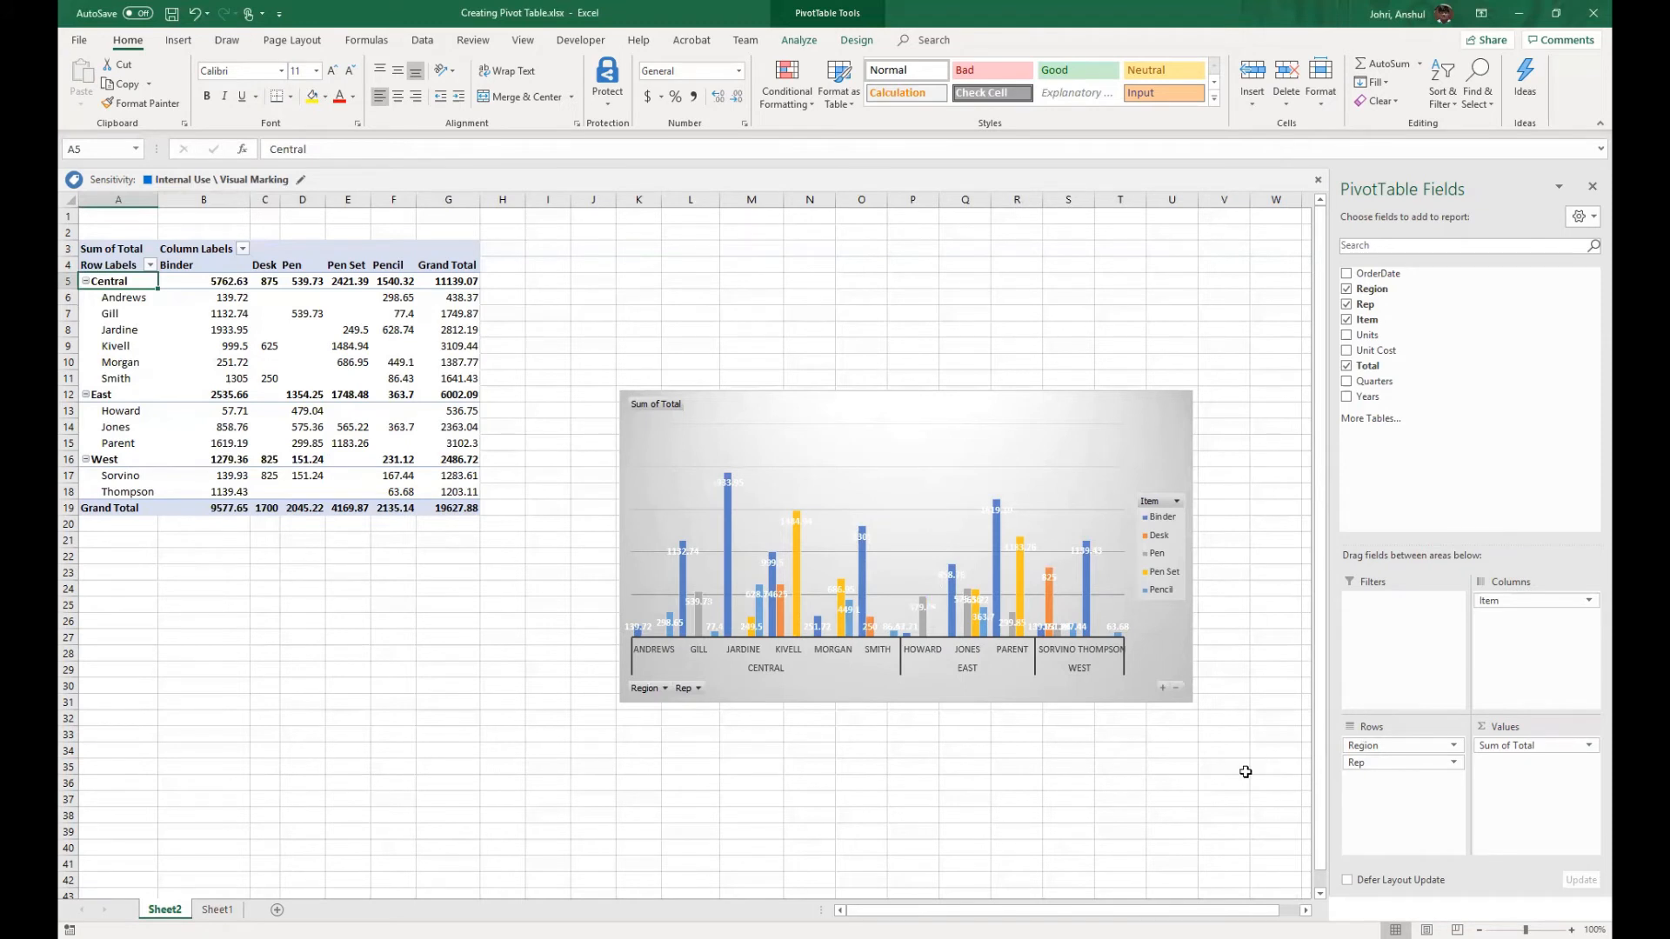
left_click(347, 427)
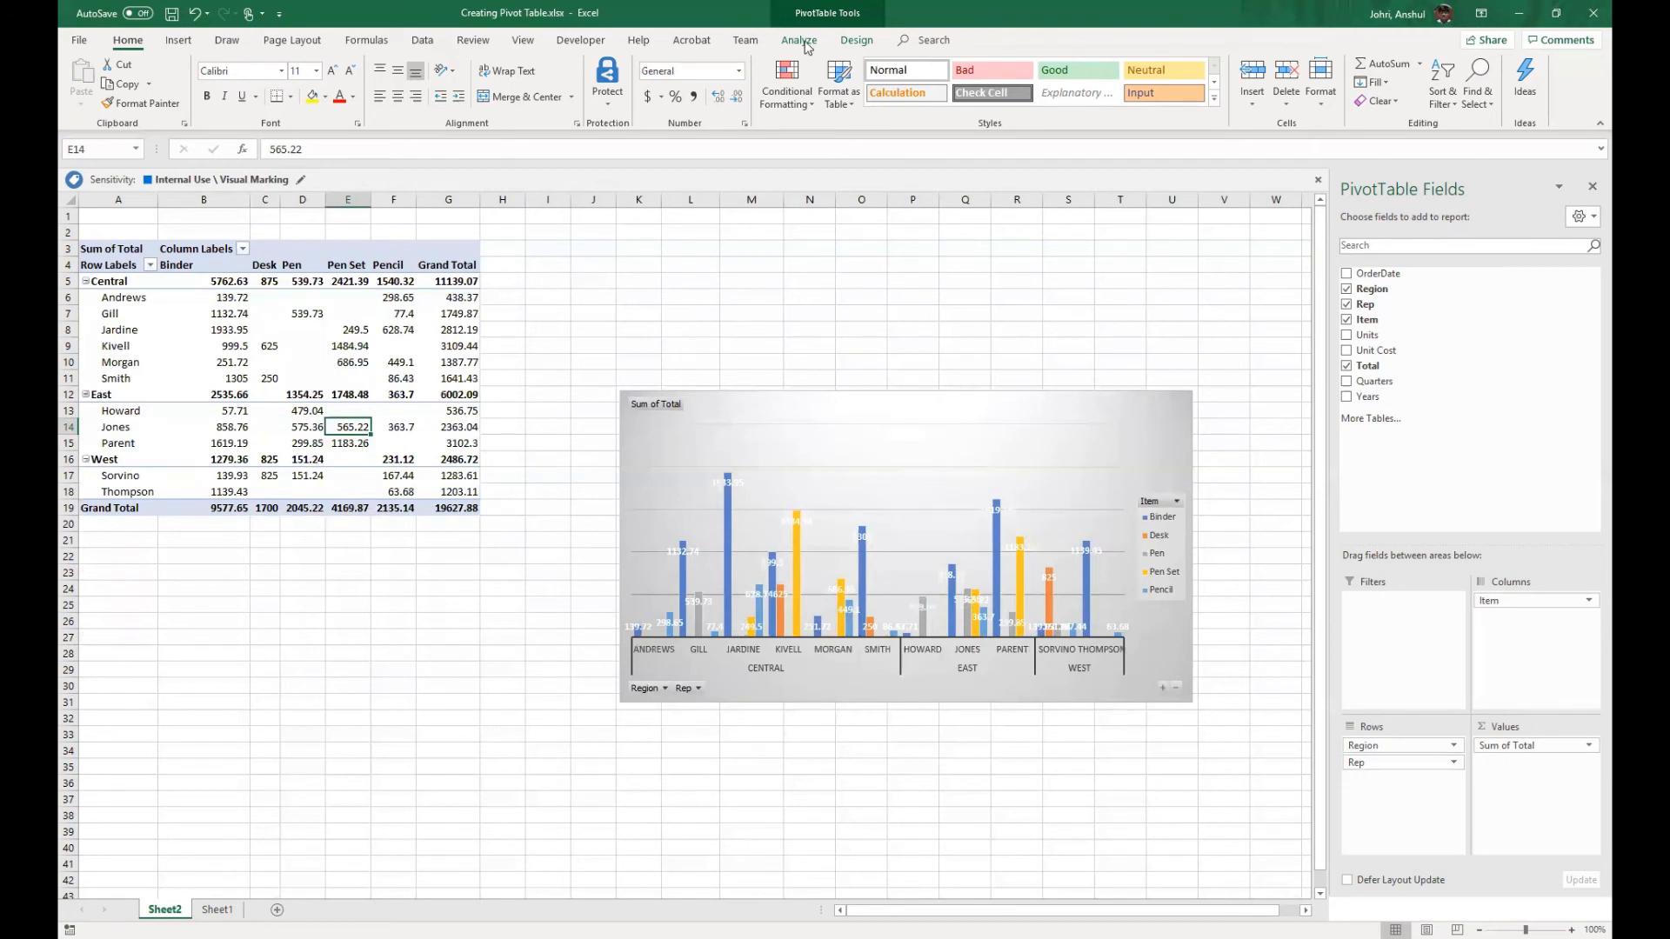
mouse_move(1379, 274)
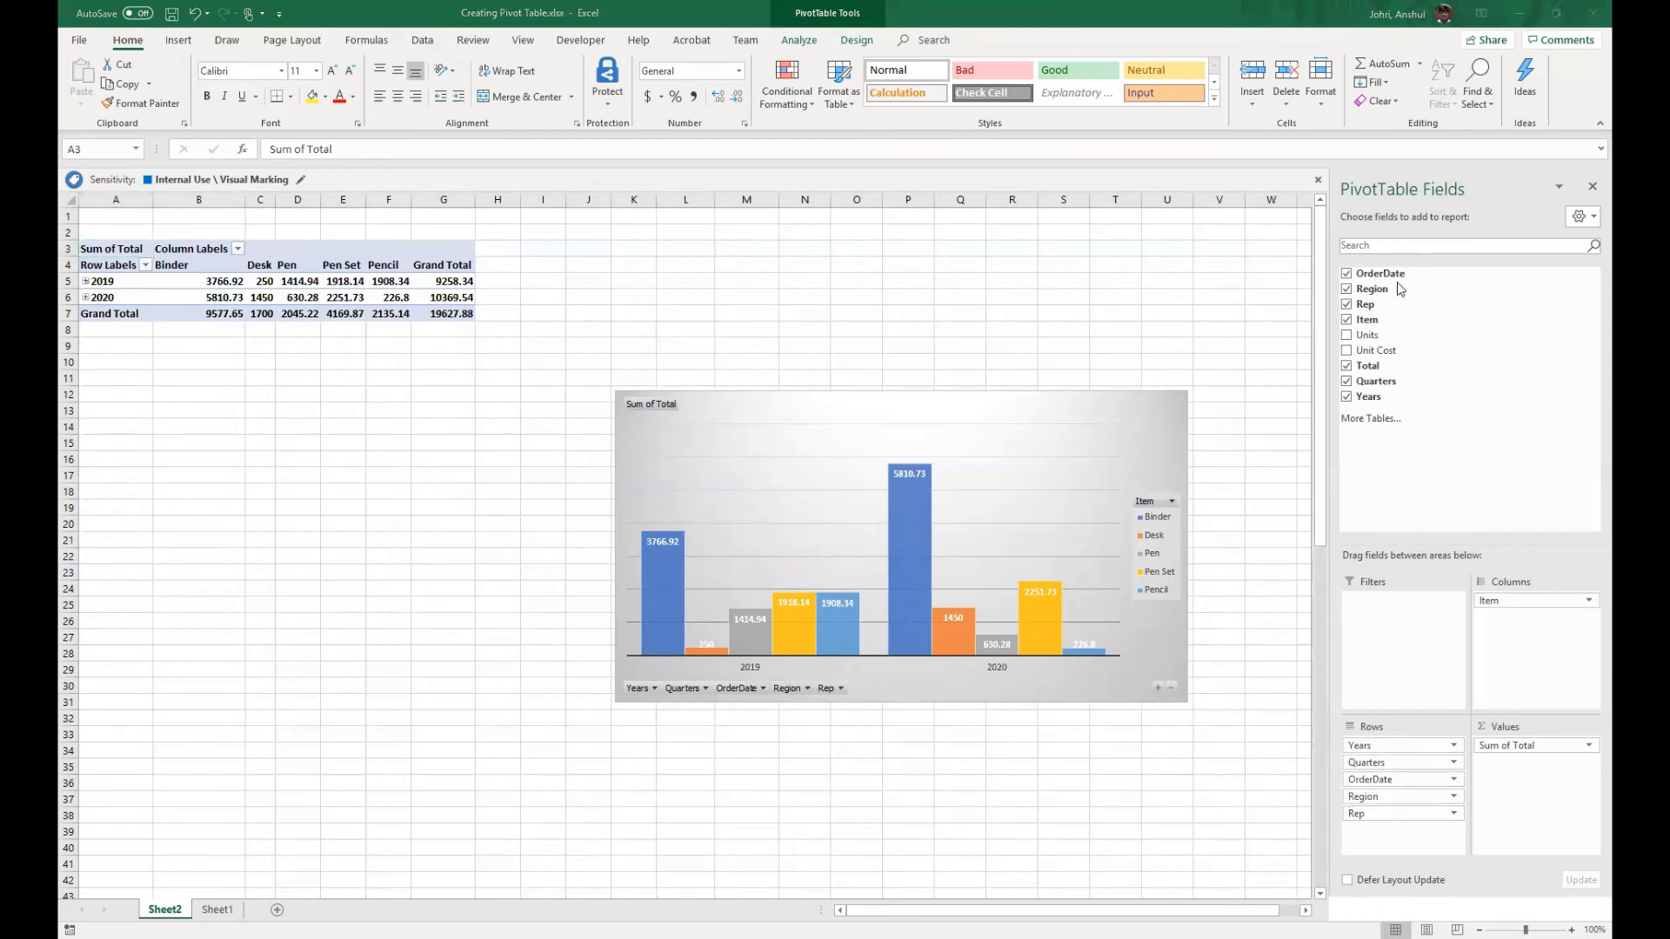
- Add OrderDate to Rows, creating Years and Quarters, and expand 2019 into its quarters
left_click(110, 248)
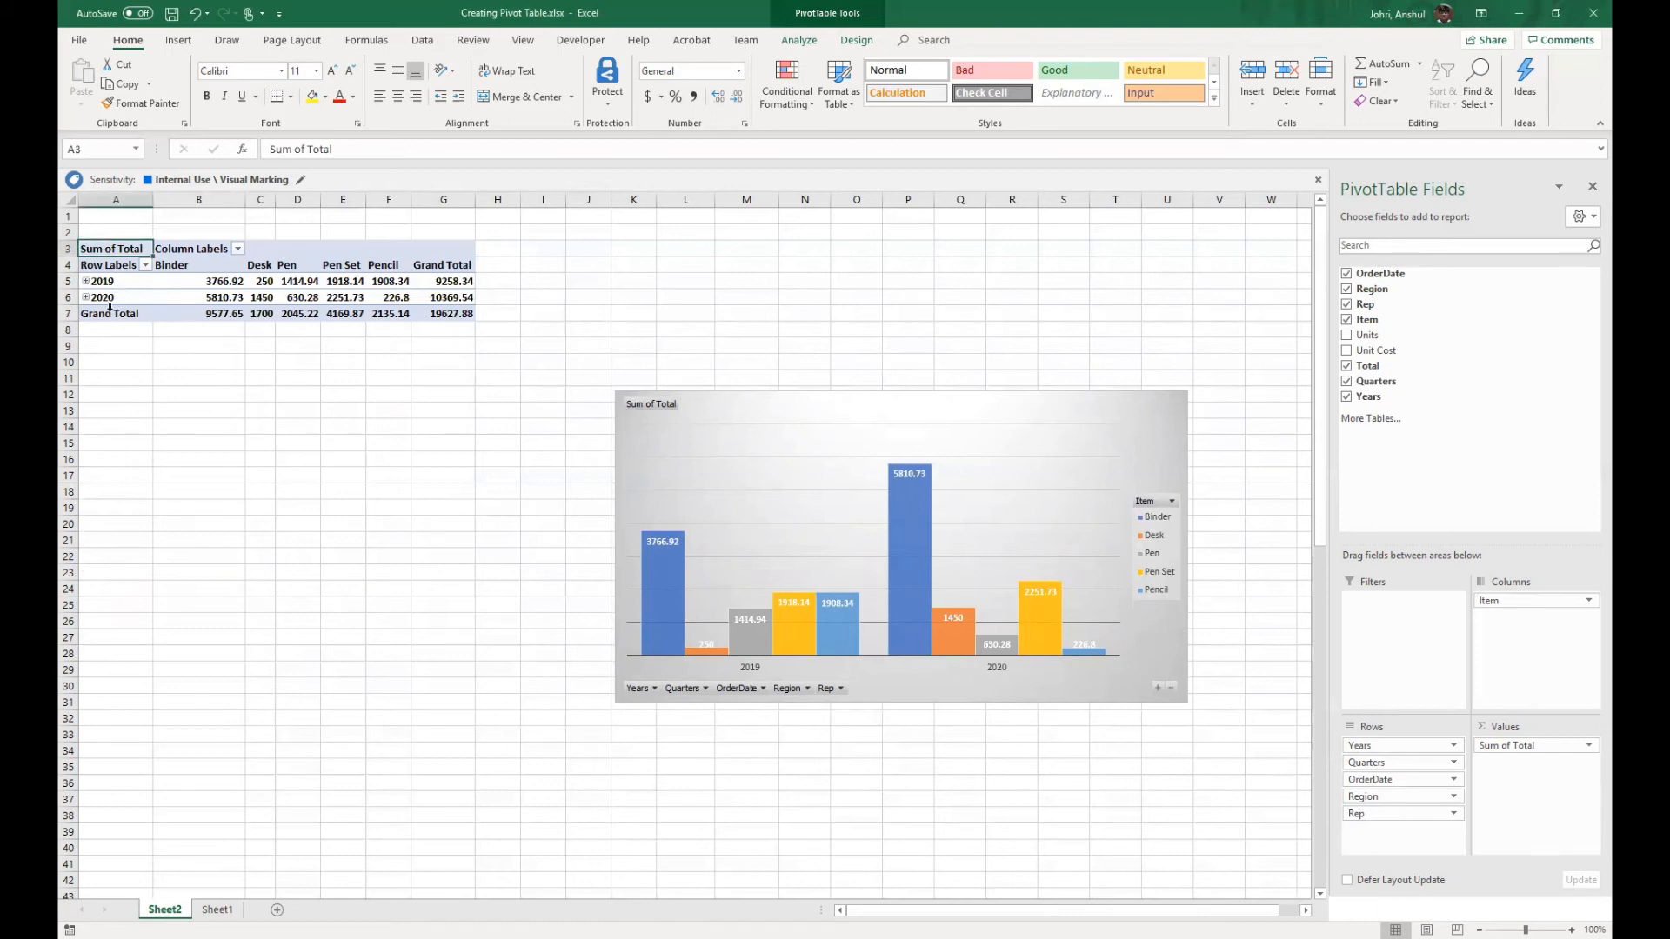
left_click(84, 281)
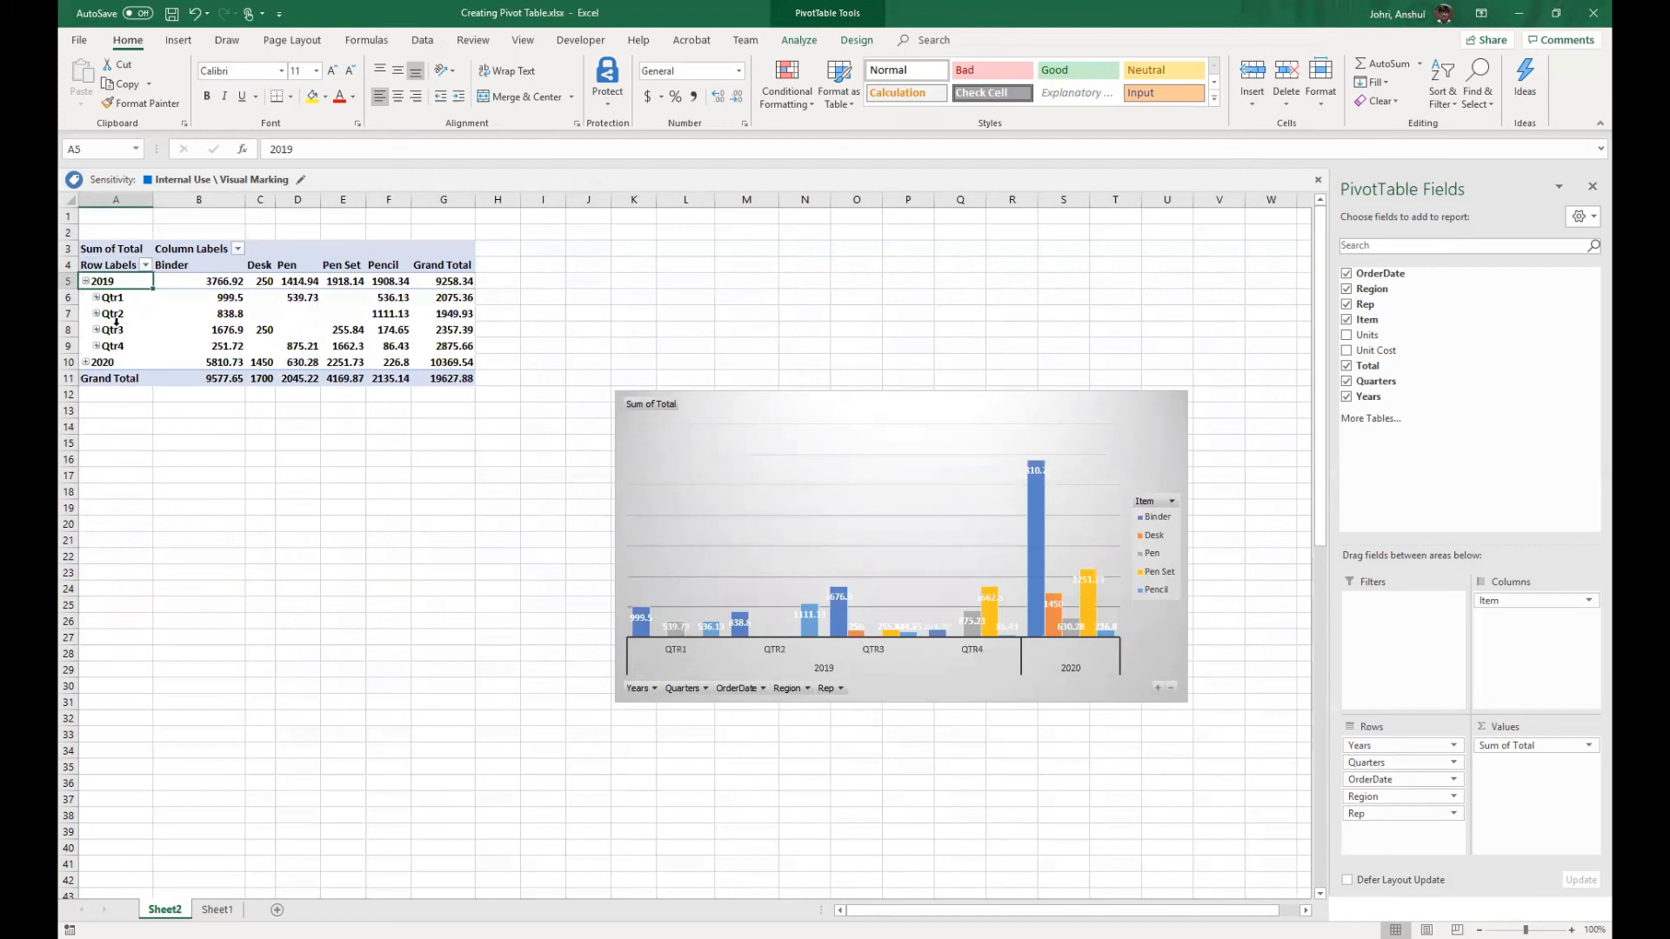
left_click(95, 297)
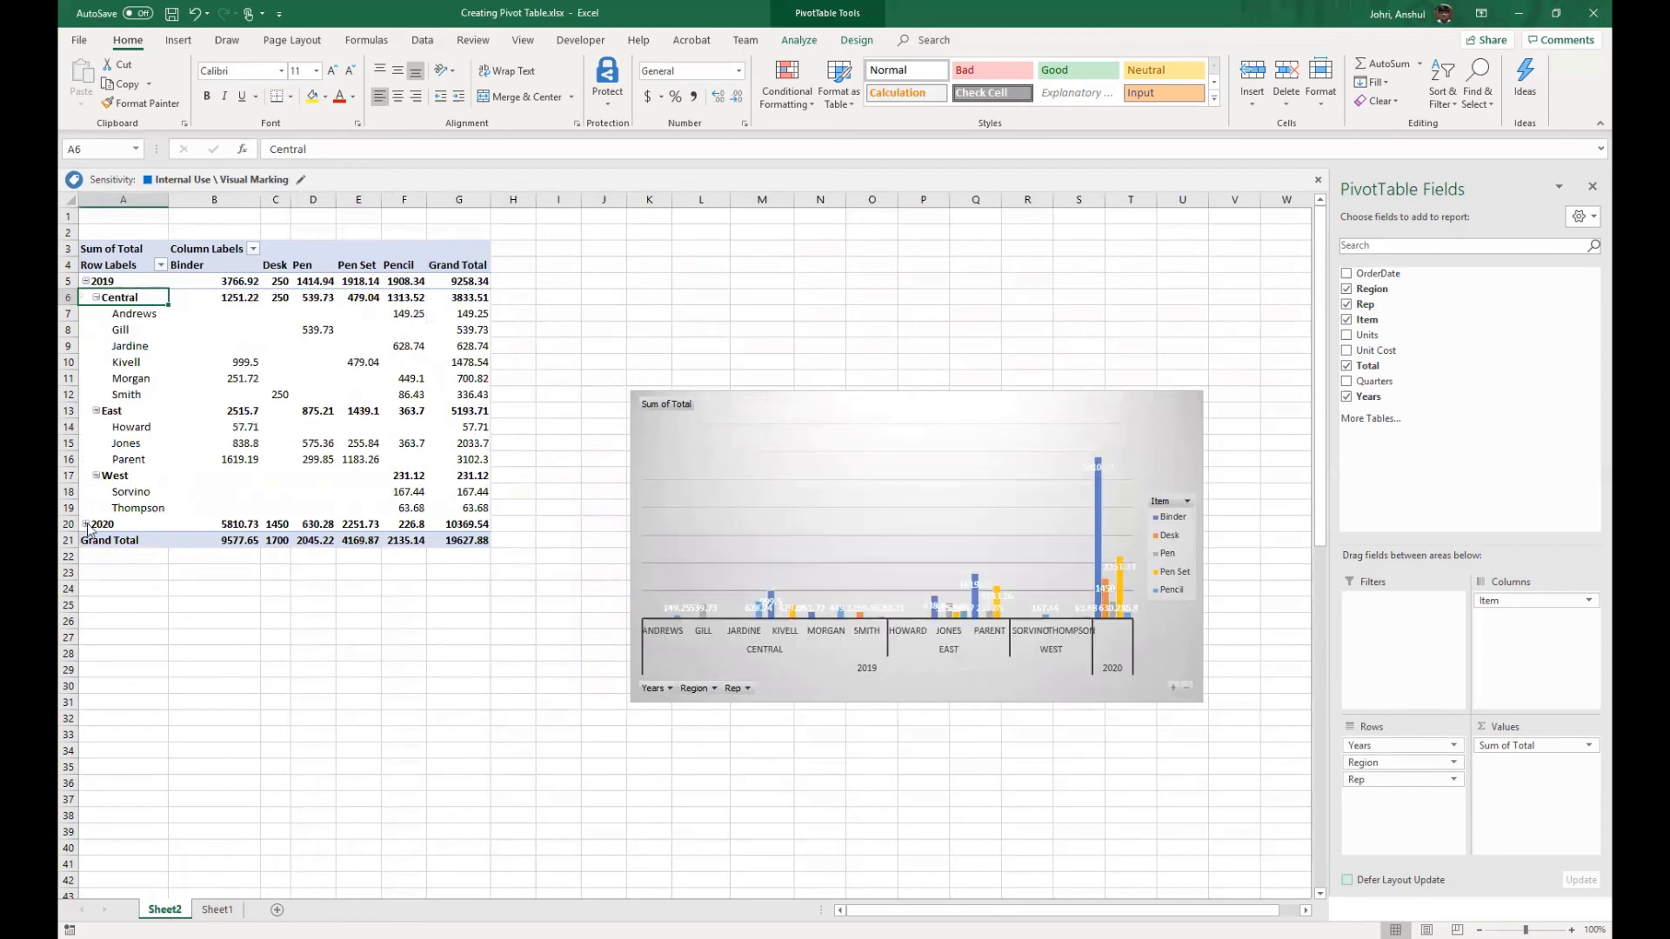
- Expand 2020 to reveal Central 7305.56, East 808.38 and West 2255.6
left_click(87, 522)
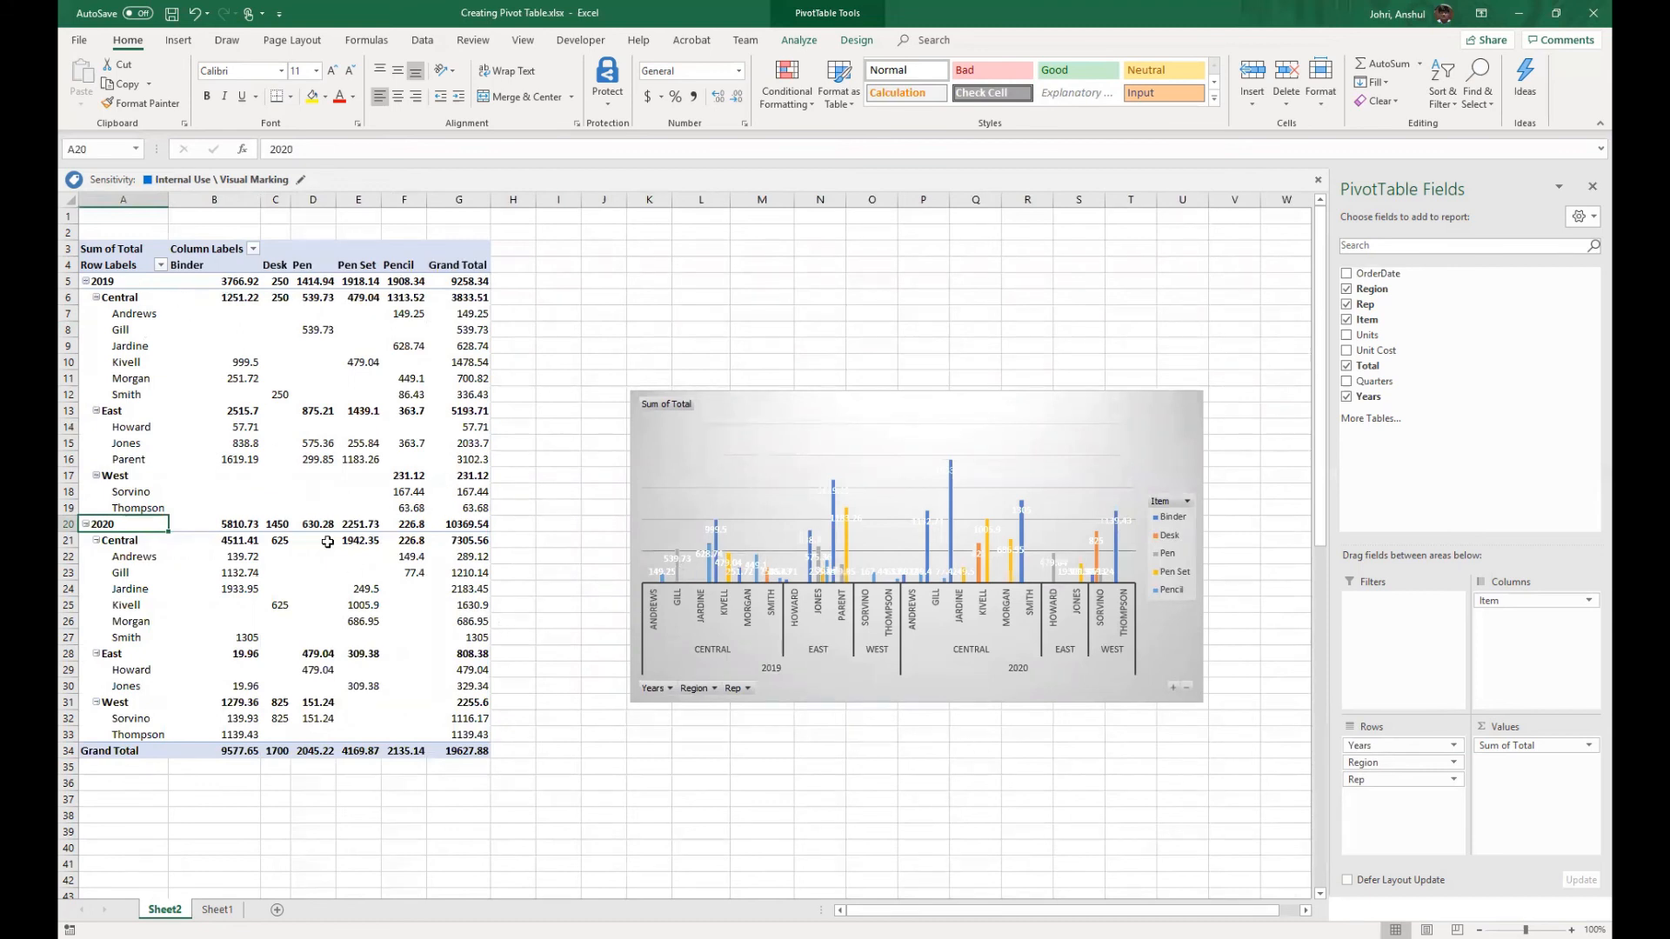
mouse_move(328, 540)
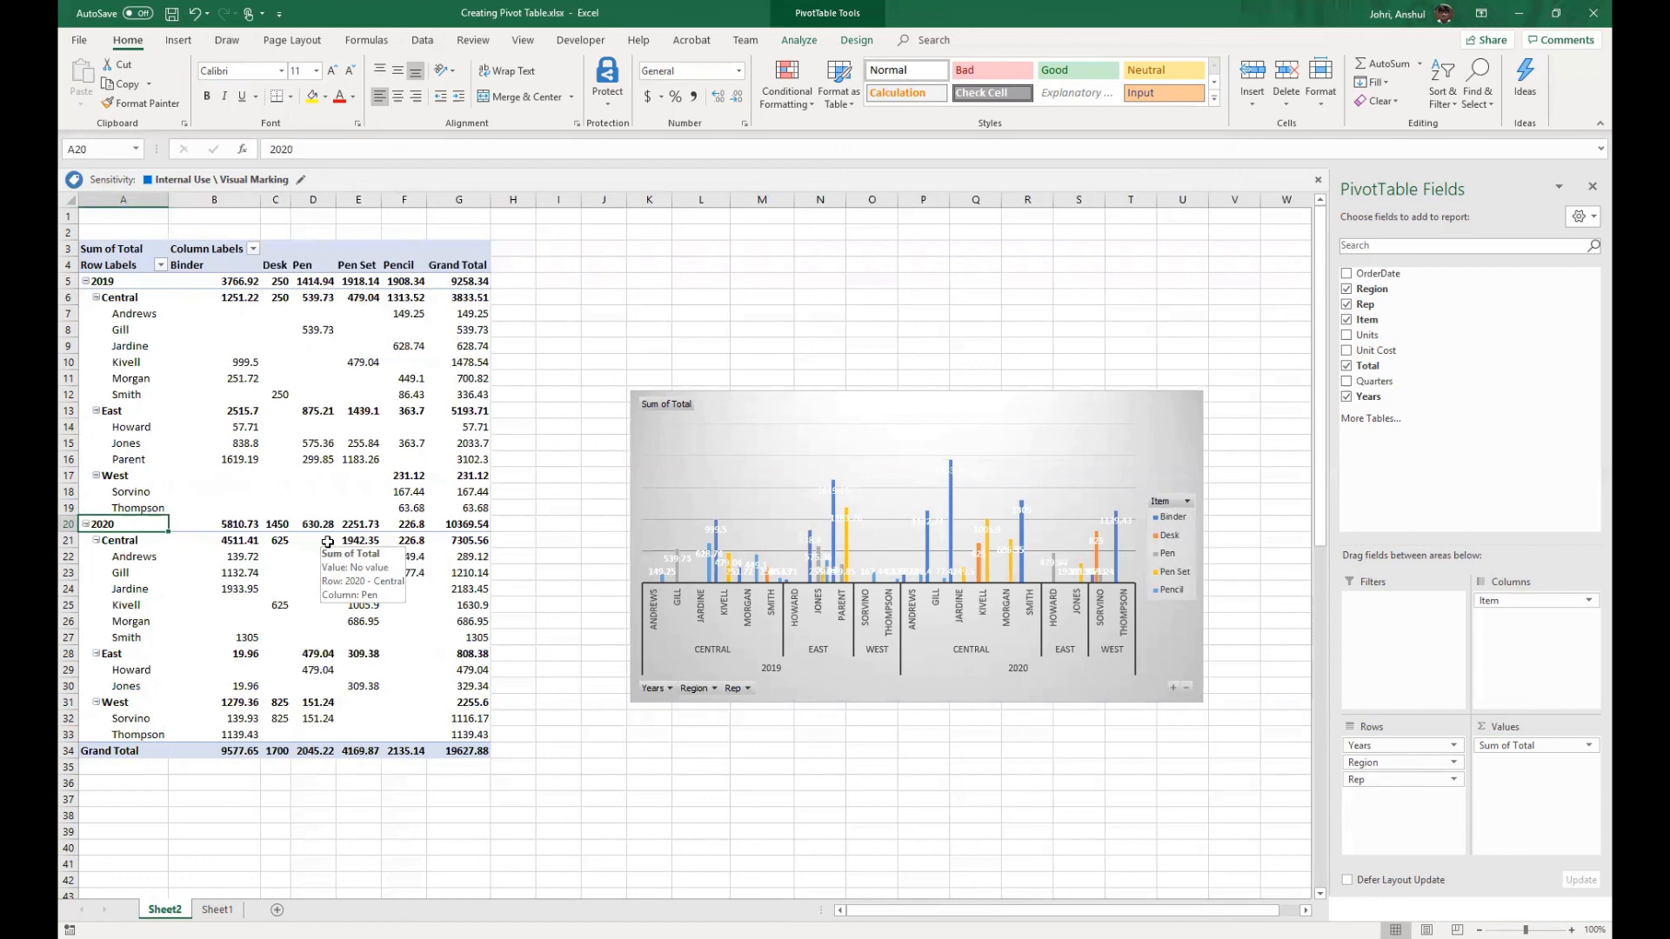
mouse_move(537, 455)
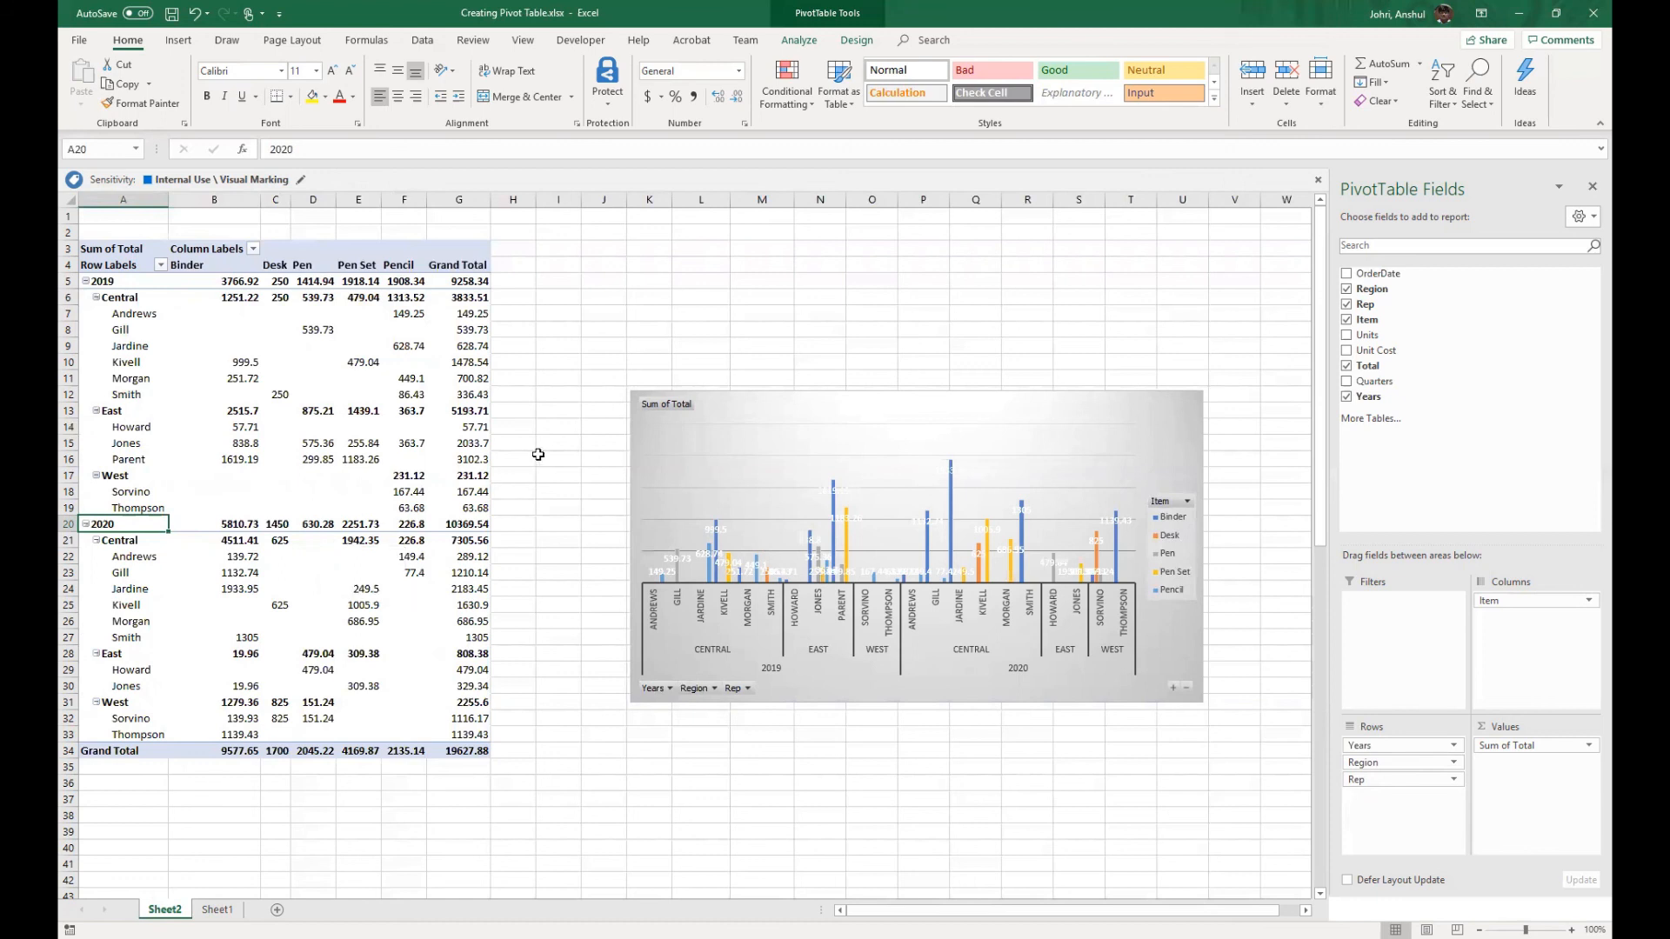